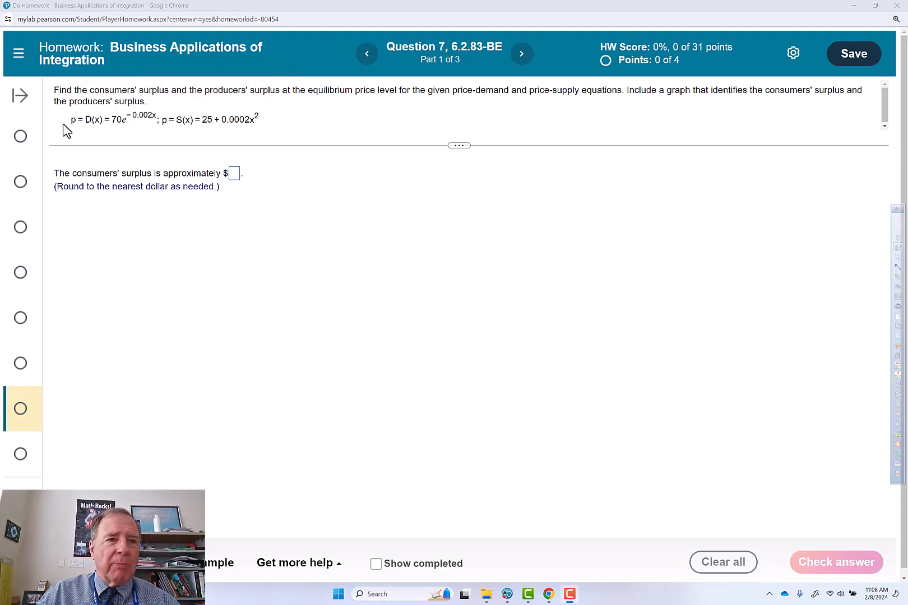
mouse_move(132, 154)
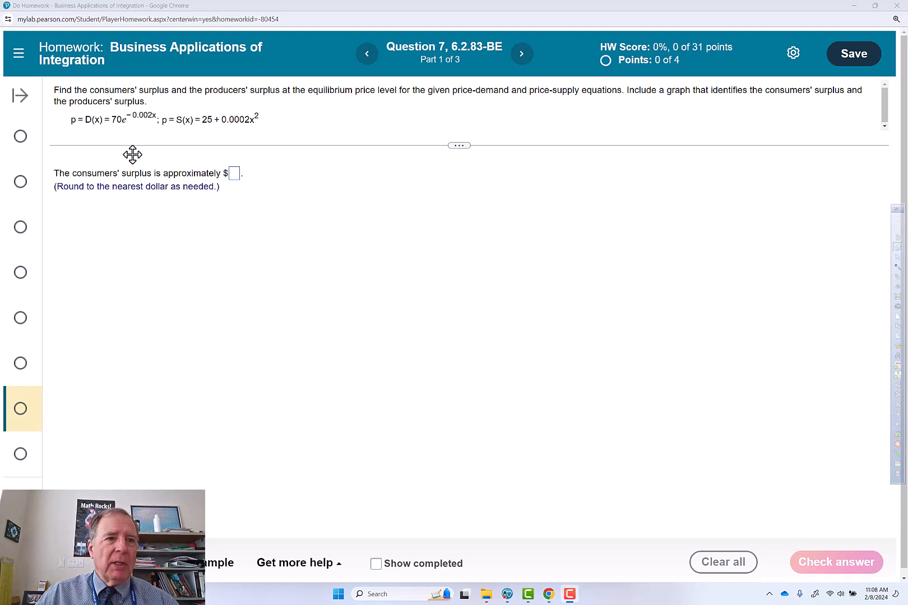
mouse_move(157, 108)
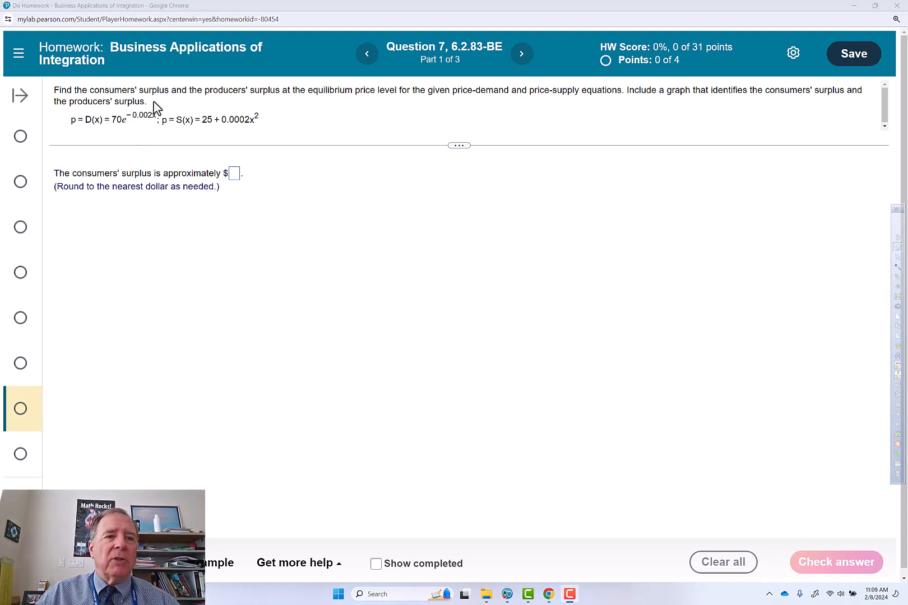
mouse_move(274, 107)
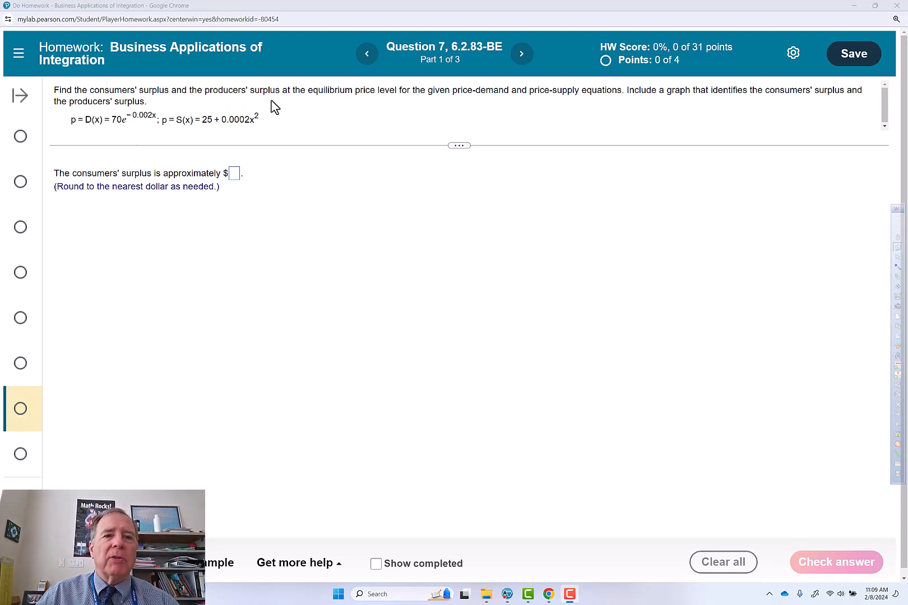
mouse_move(394, 106)
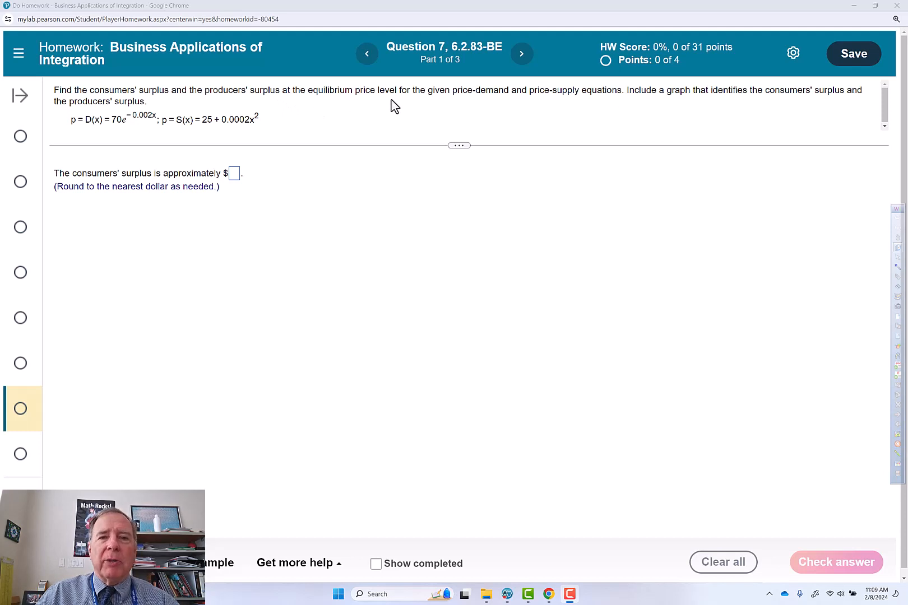
mouse_move(510, 106)
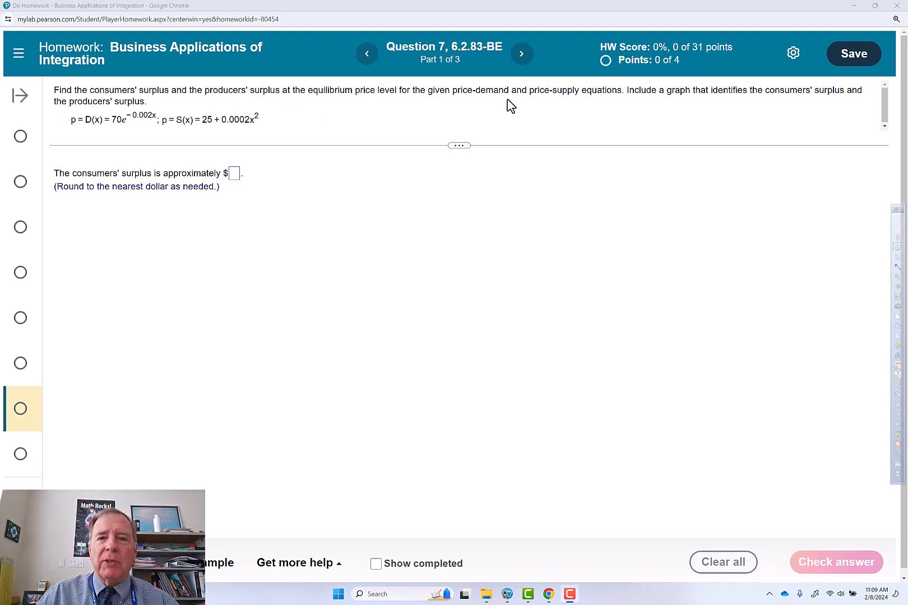
mouse_move(629, 109)
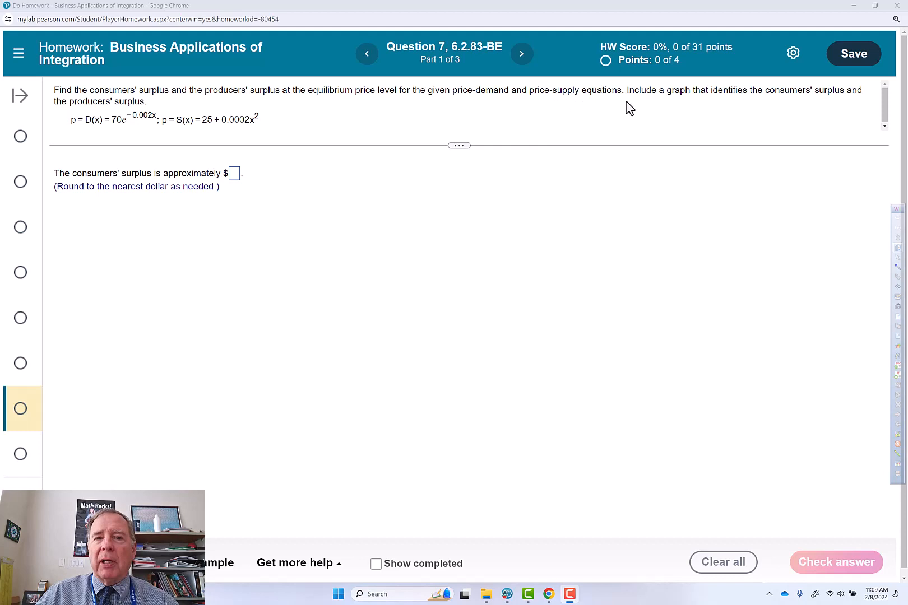
mouse_move(741, 106)
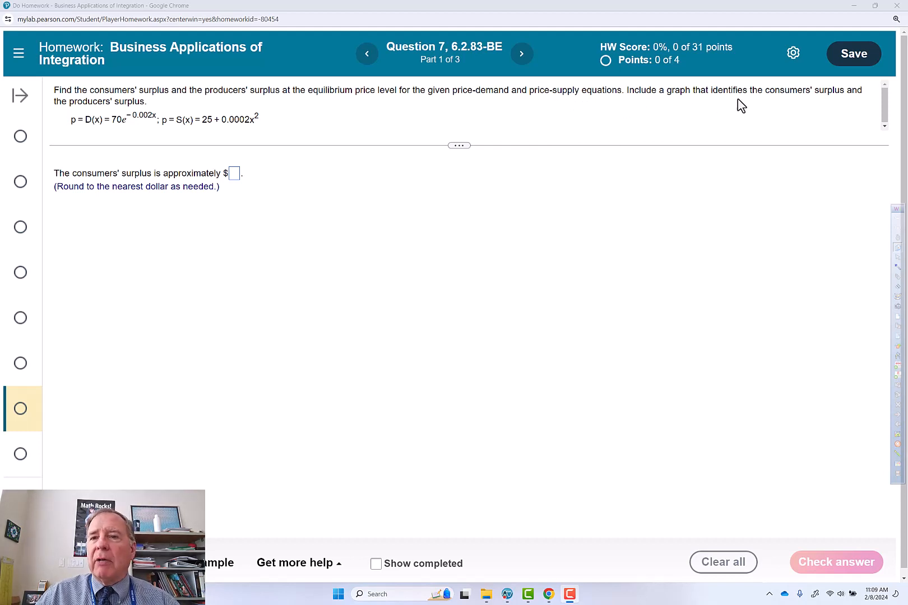
mouse_move(876, 108)
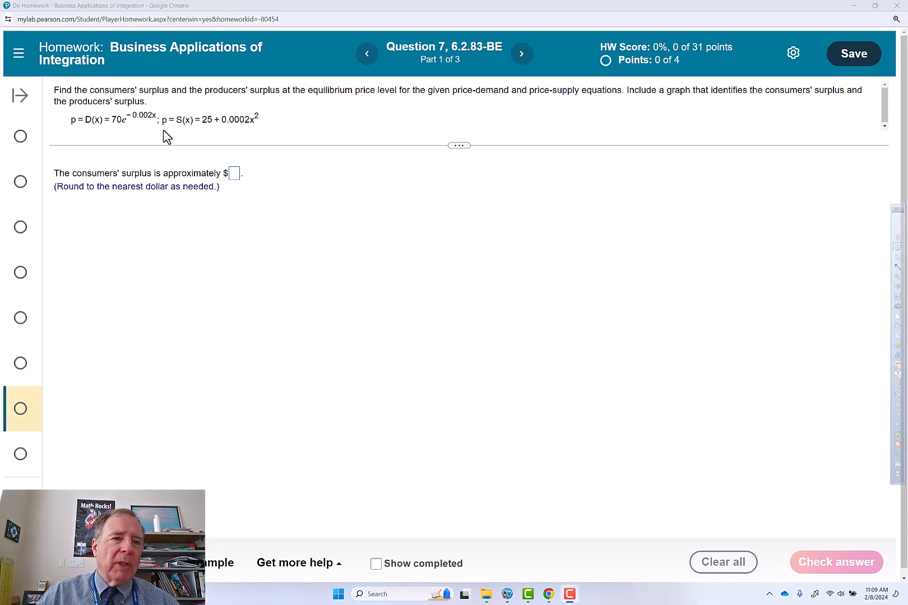
mouse_move(133, 132)
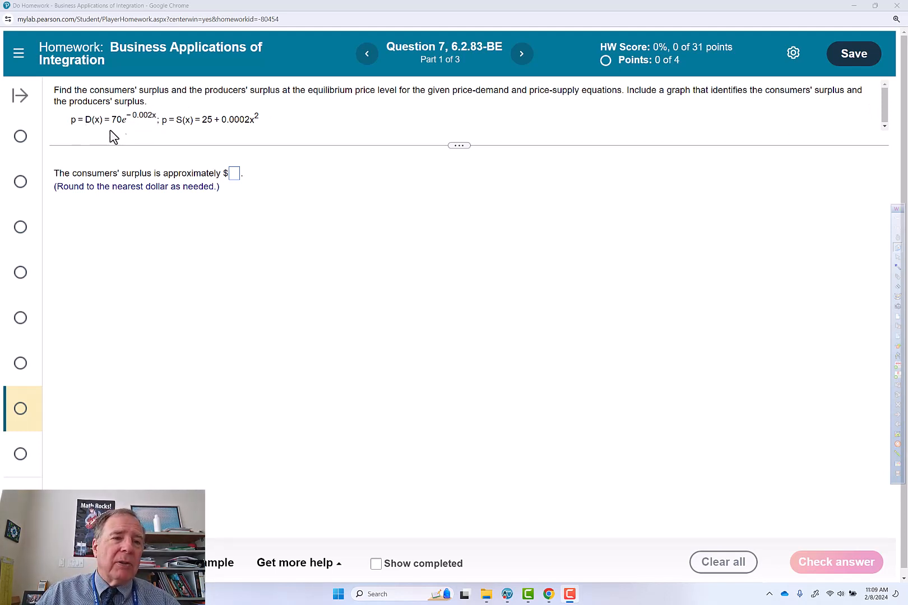
mouse_move(210, 132)
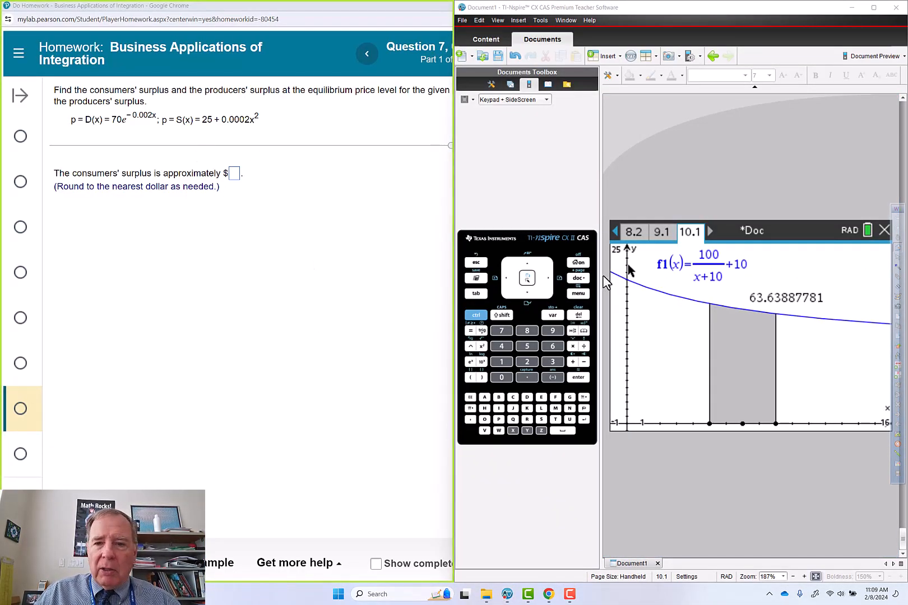
Insert a new Graphs page into the document.
click(577, 278)
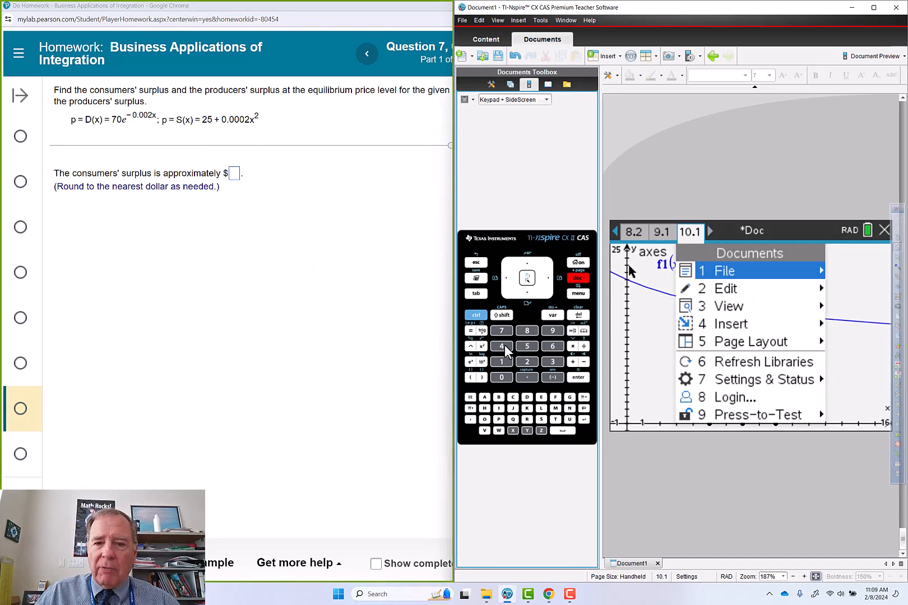
click(730, 324)
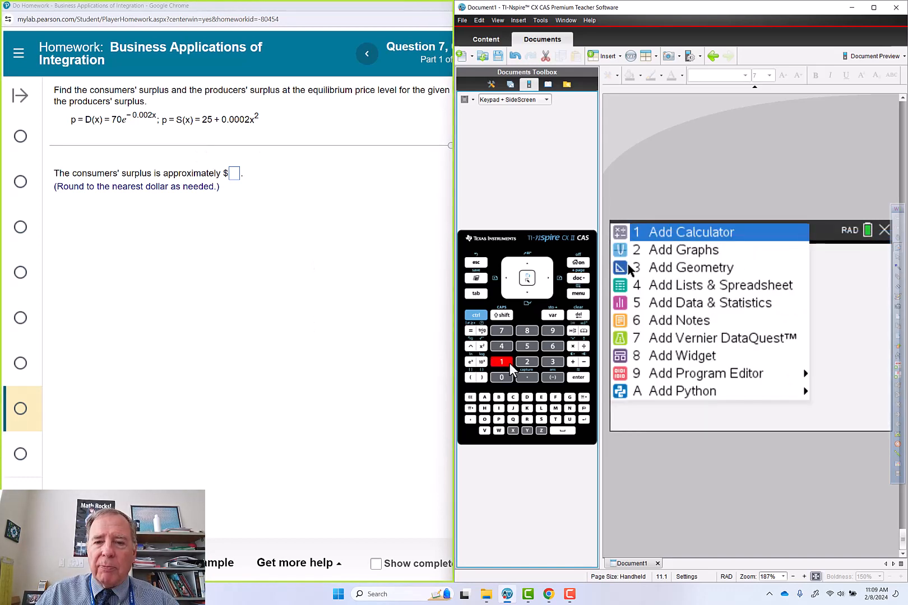
click(683, 249)
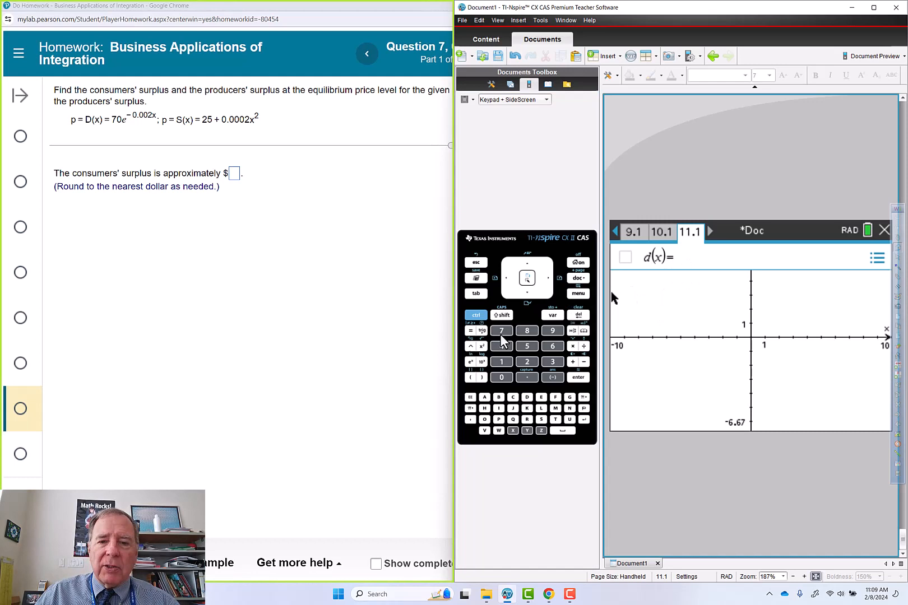
Enter demand d(x)=70e^(-0.002x) and supply s(x)=25+0.0002x^2, then add a Calculator page.
click(470, 361)
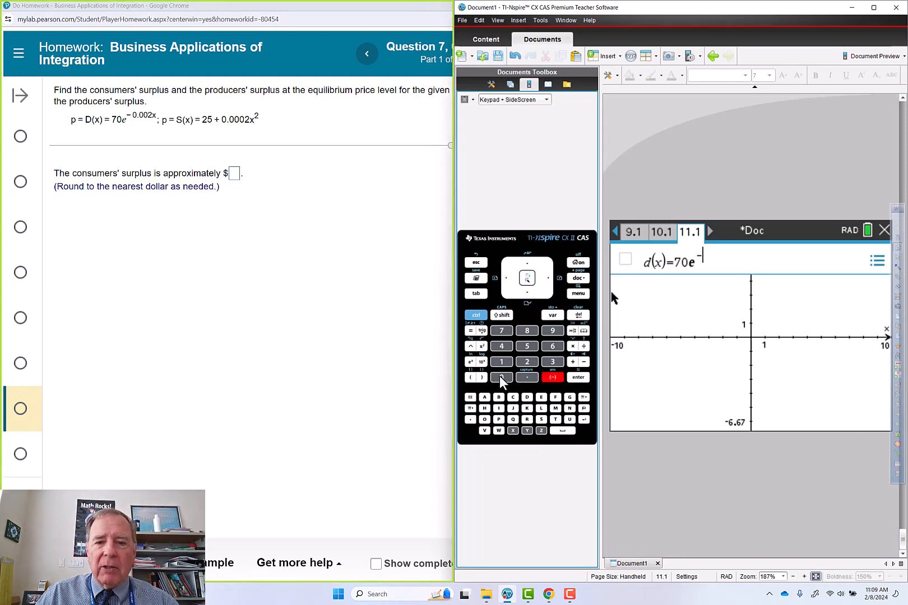
click(501, 377)
text(s(x)=2)
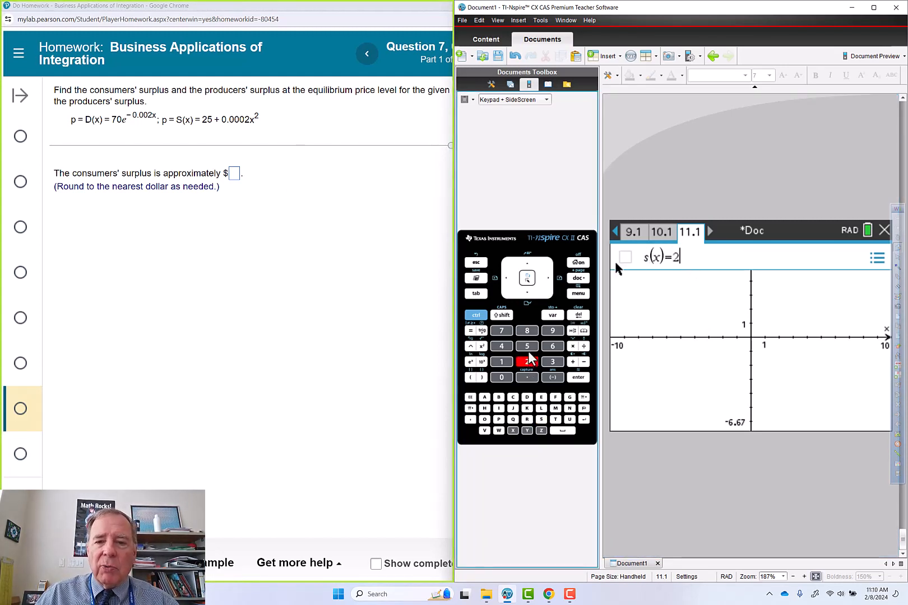
click(572, 362)
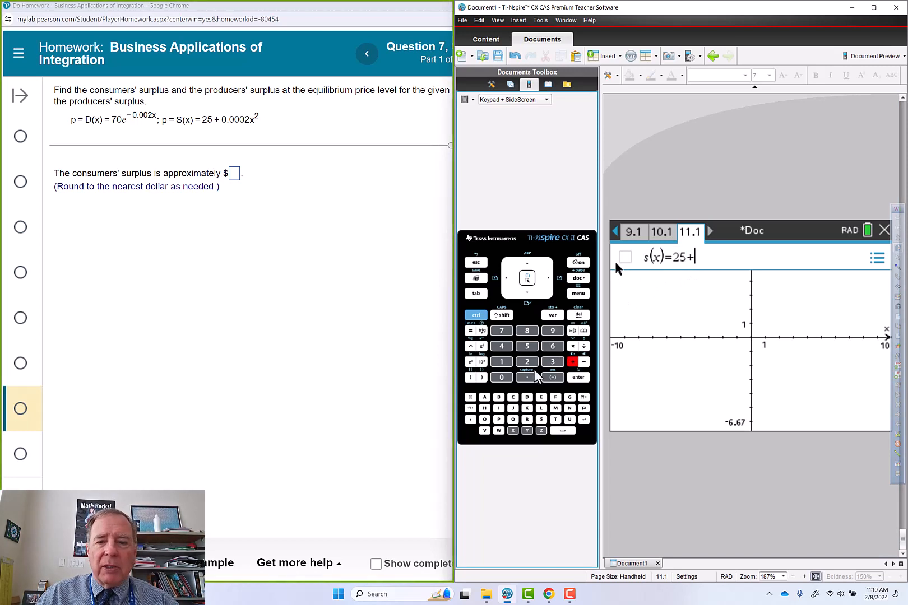
click(527, 377)
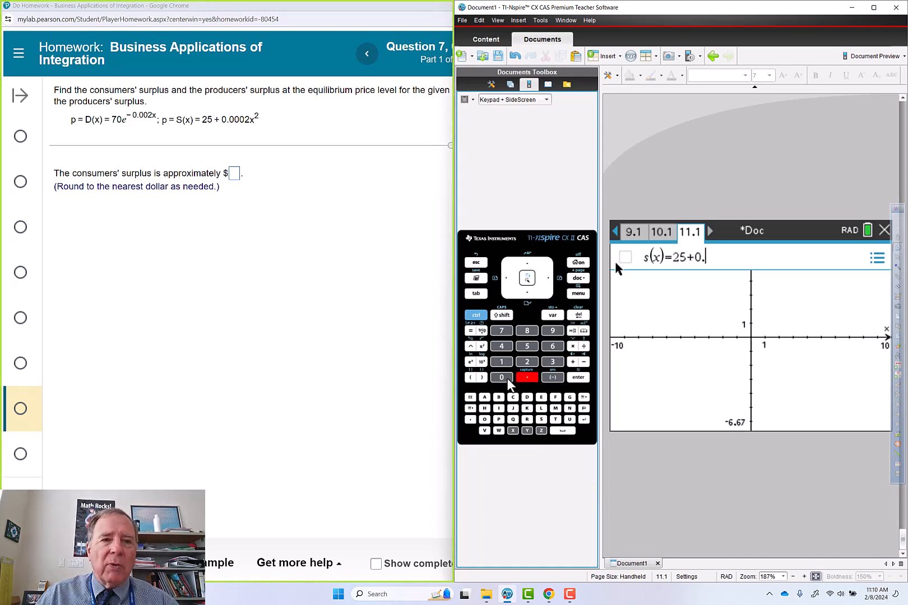
click(501, 377)
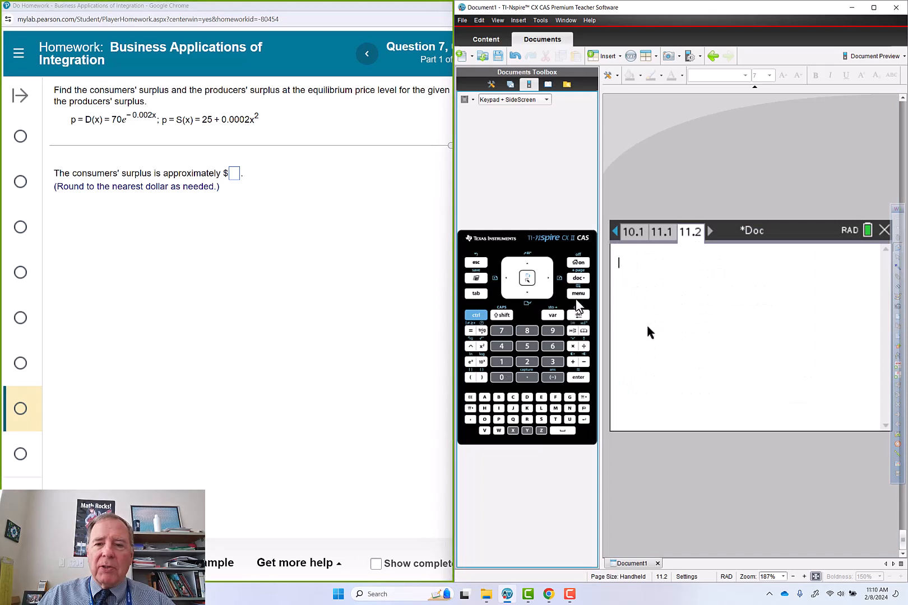
Insert the solve command and build solve(d(x)=s(x),x).
click(577, 293)
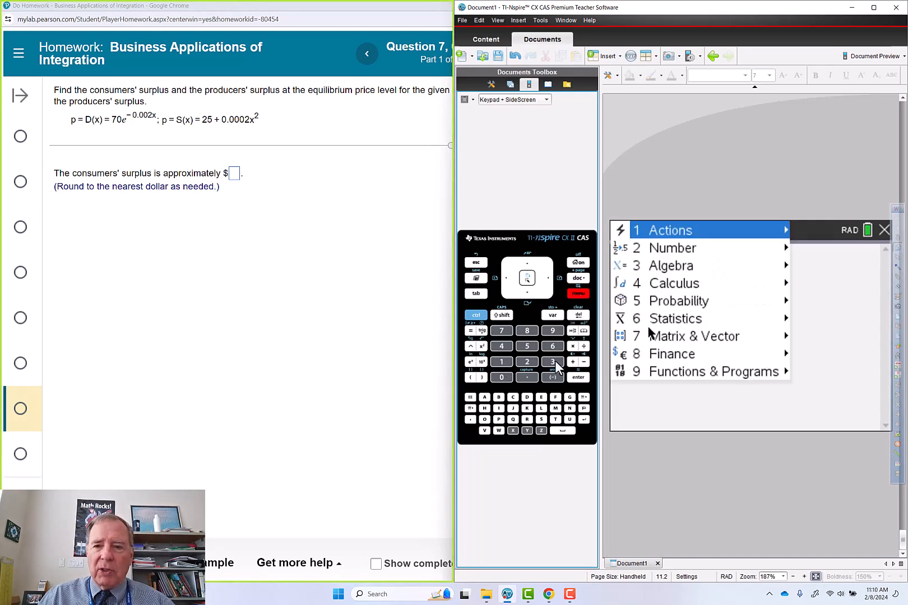
click(670, 265)
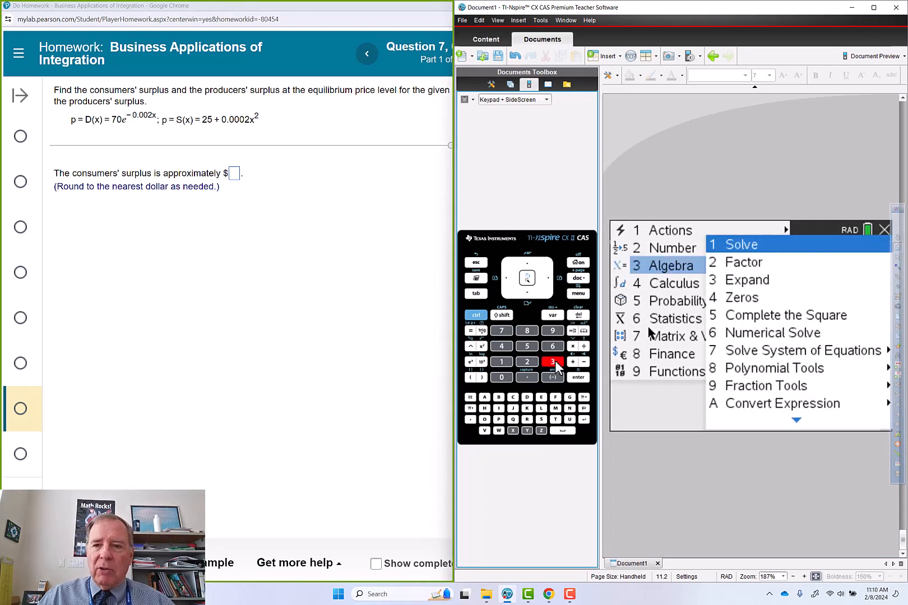
click(740, 244)
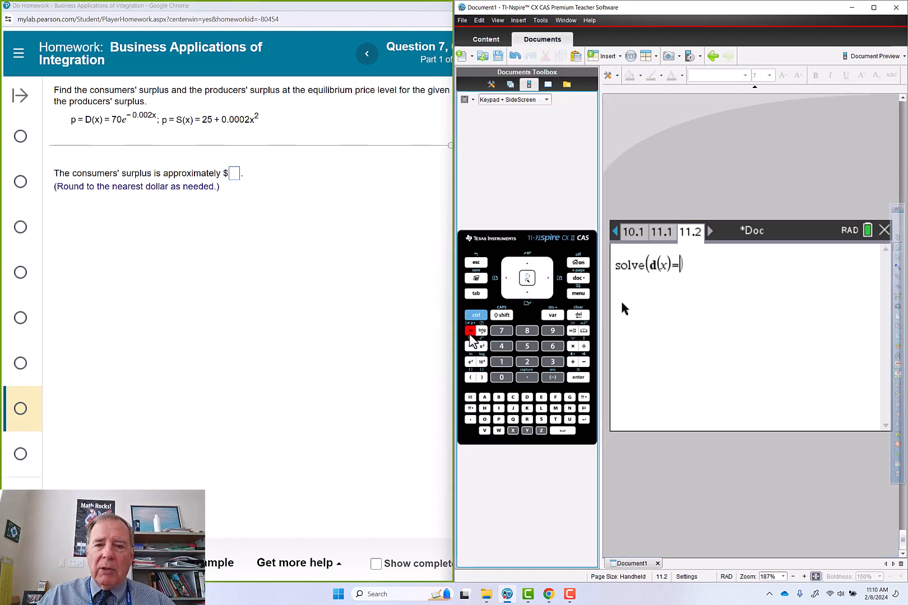
text(s()
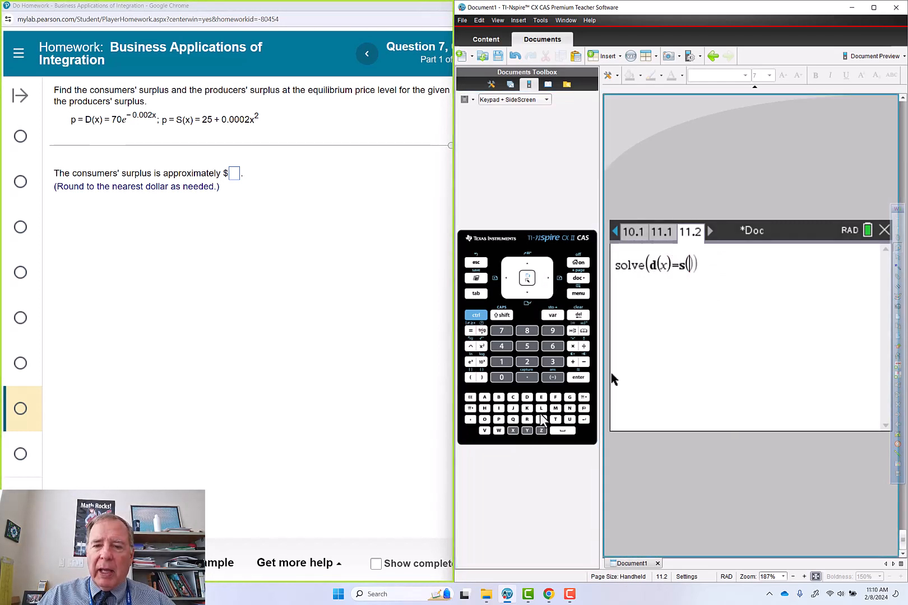
text(x)
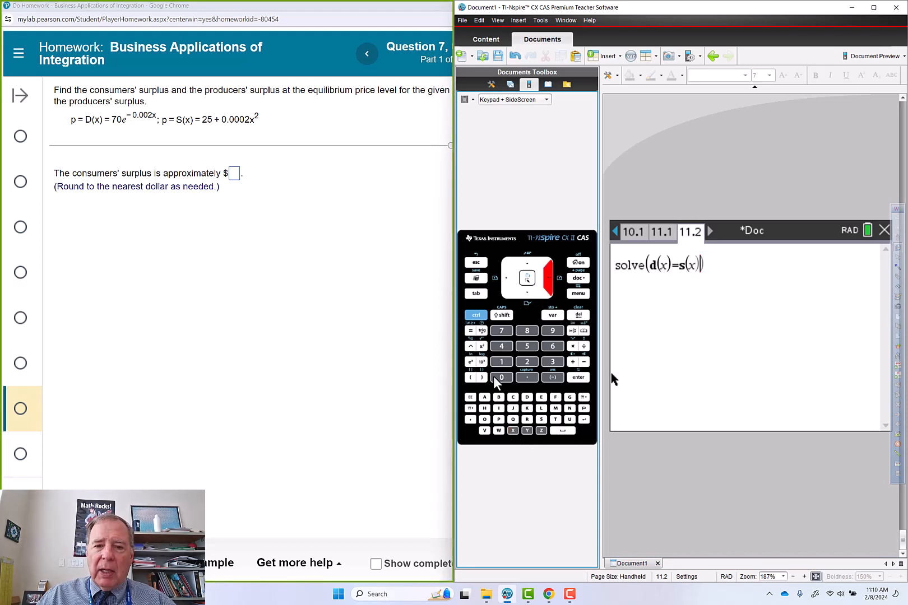
Solve for equilibrium x≈276.3695, dismiss the warning, and return to the graph page.
click(512, 431)
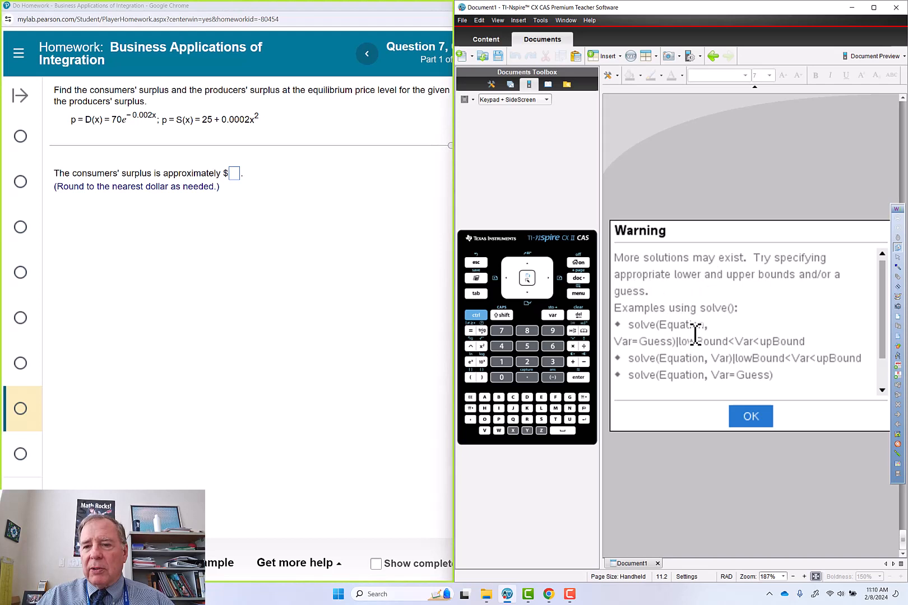
click(750, 416)
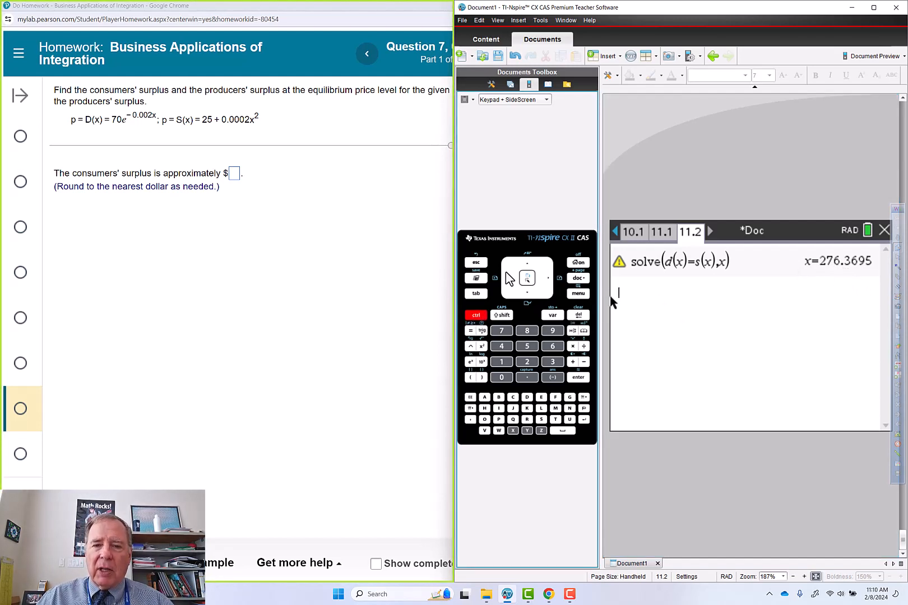
click(577, 293)
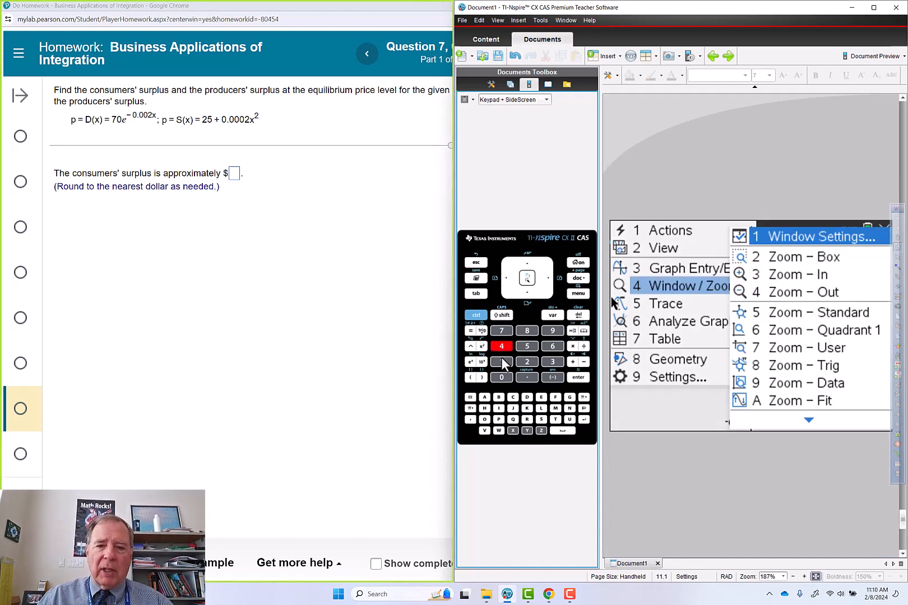
Set the window to x -100 to 500 (scale 50) and y -20 to 80 (scale 5).
click(815, 237)
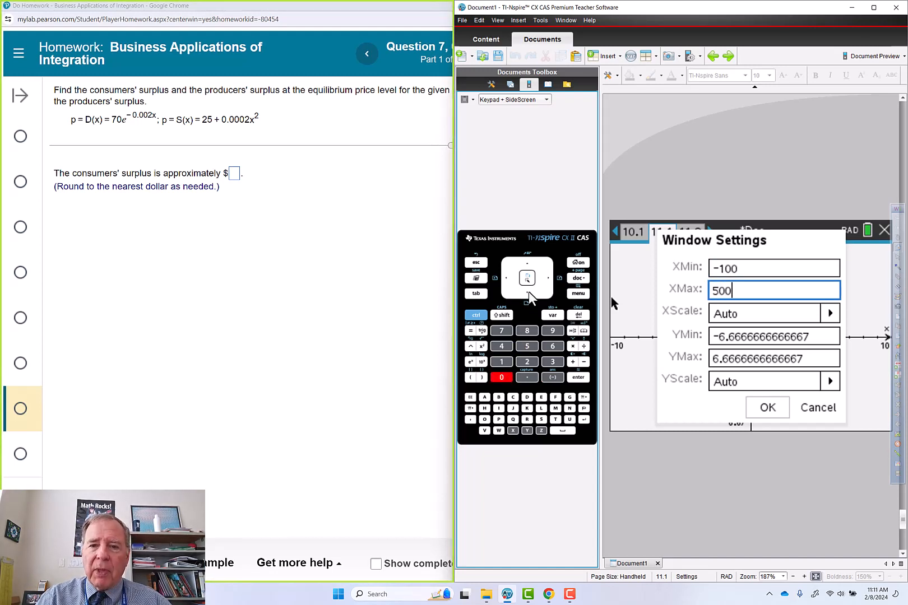
text(50)
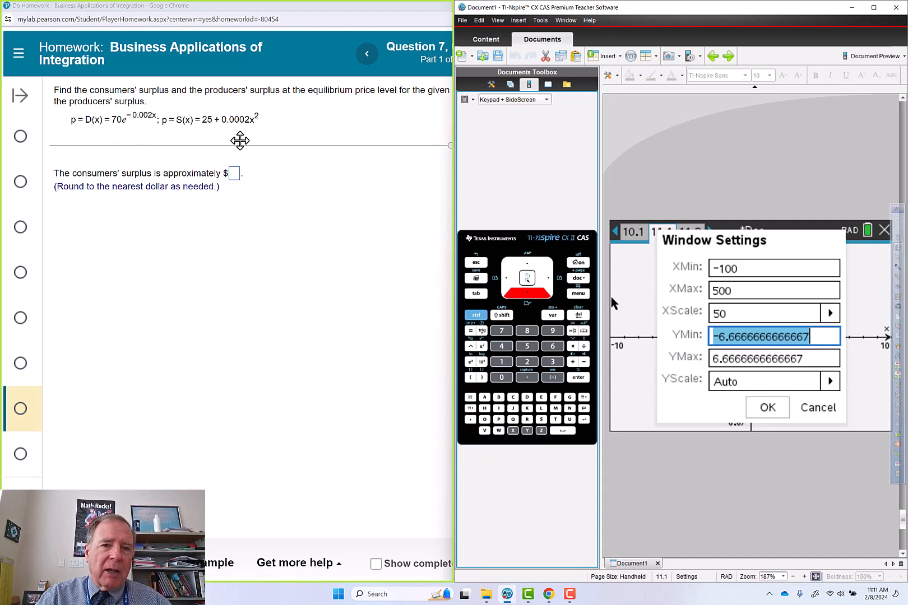
mouse_move(521, 379)
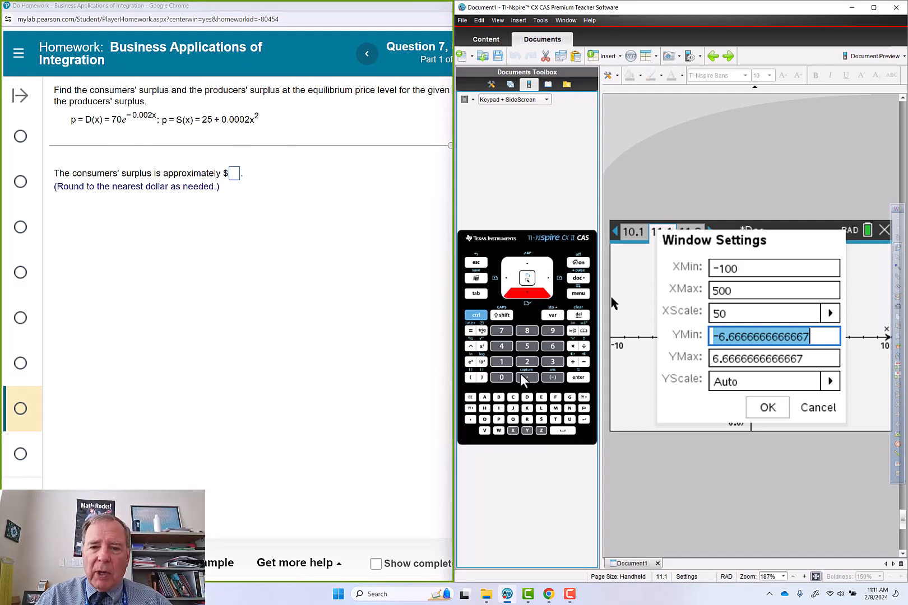
click(527, 361)
text(5)
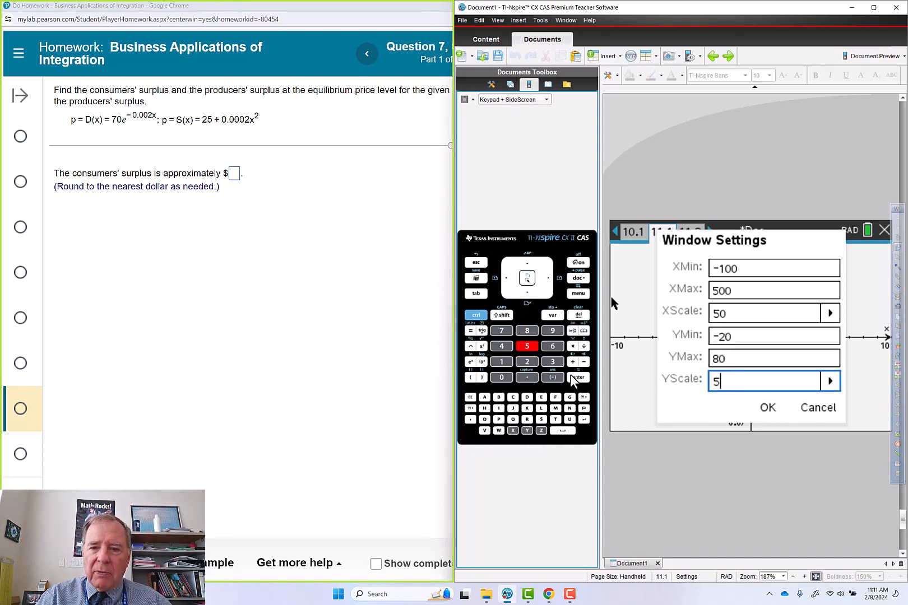
click(767, 407)
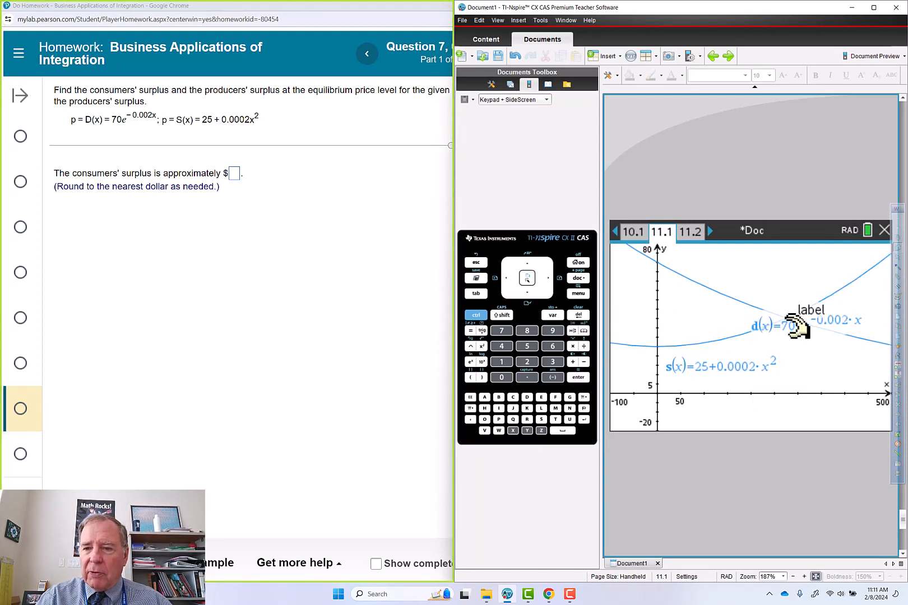
Mark the d(x)–s(x) intersection at (276.37, 40.28) and place its label above the point.
drag(792, 324, 727, 264)
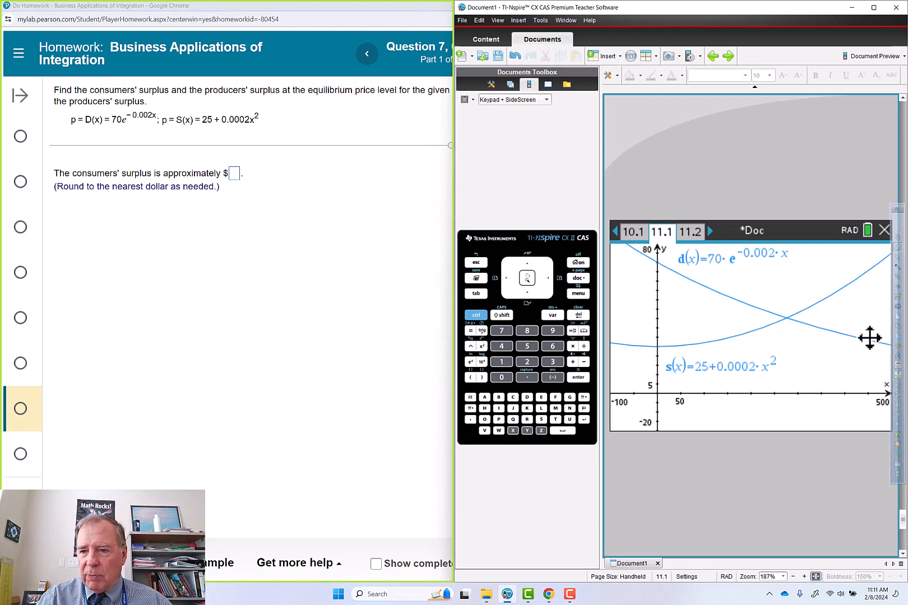
mouse_move(793, 347)
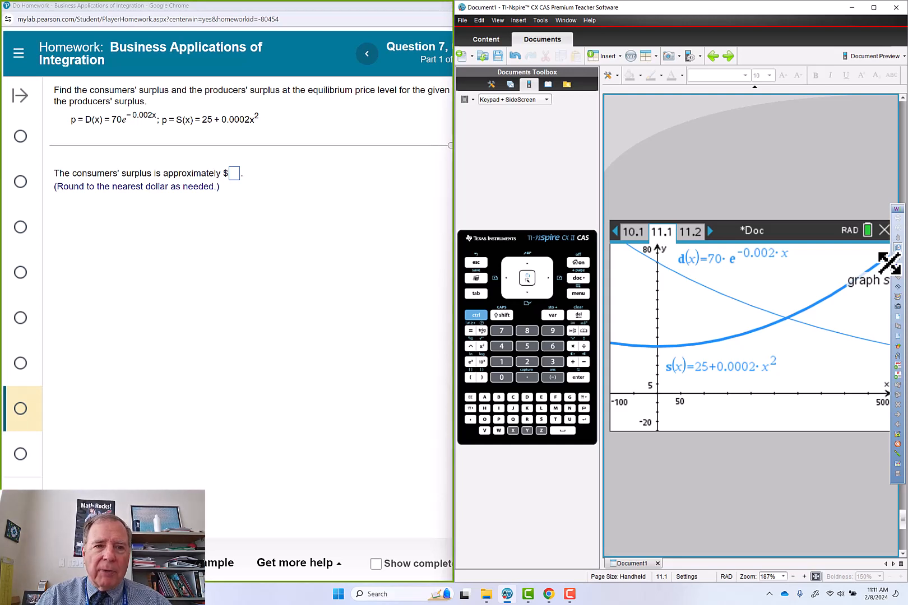
mouse_move(767, 312)
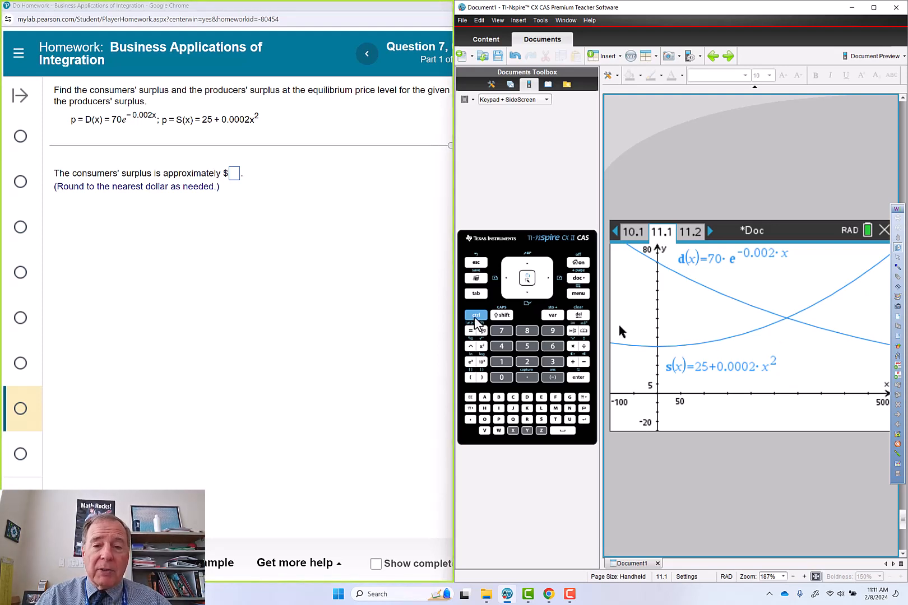
click(690, 231)
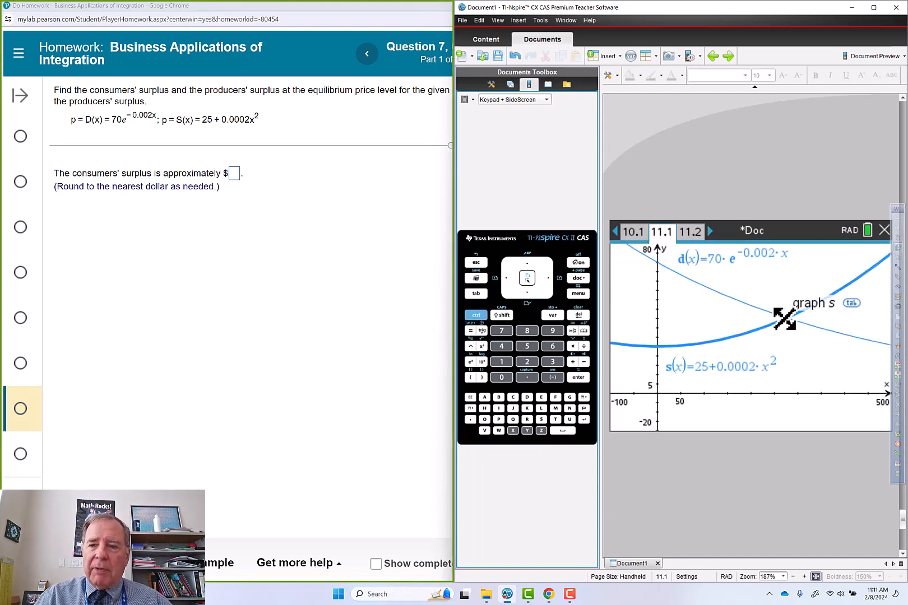
click(577, 294)
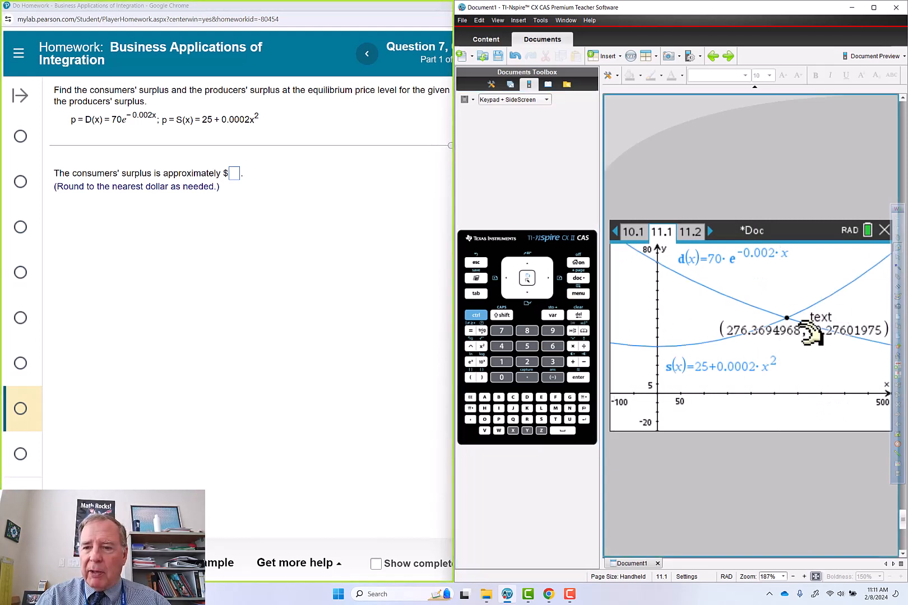
drag(805, 330, 758, 284)
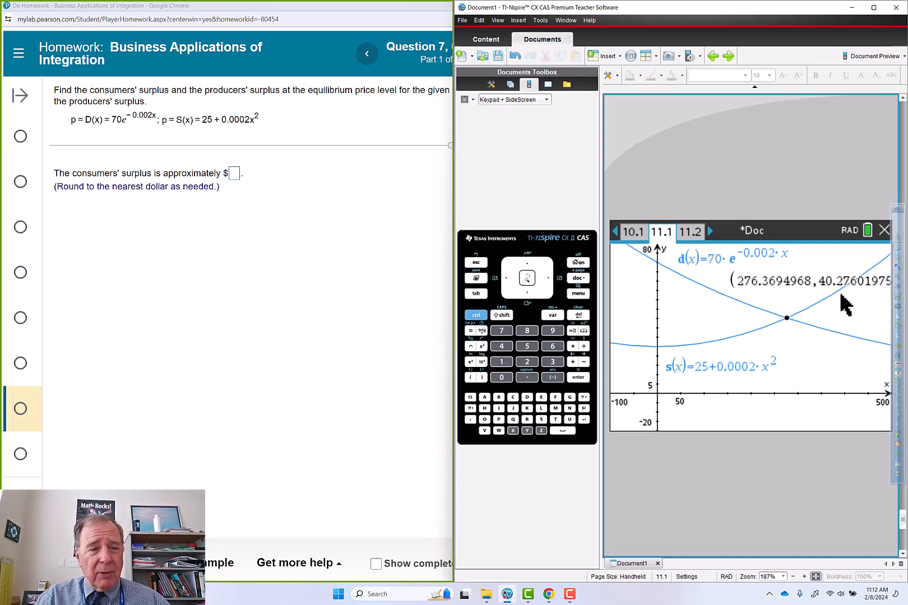
mouse_move(851, 293)
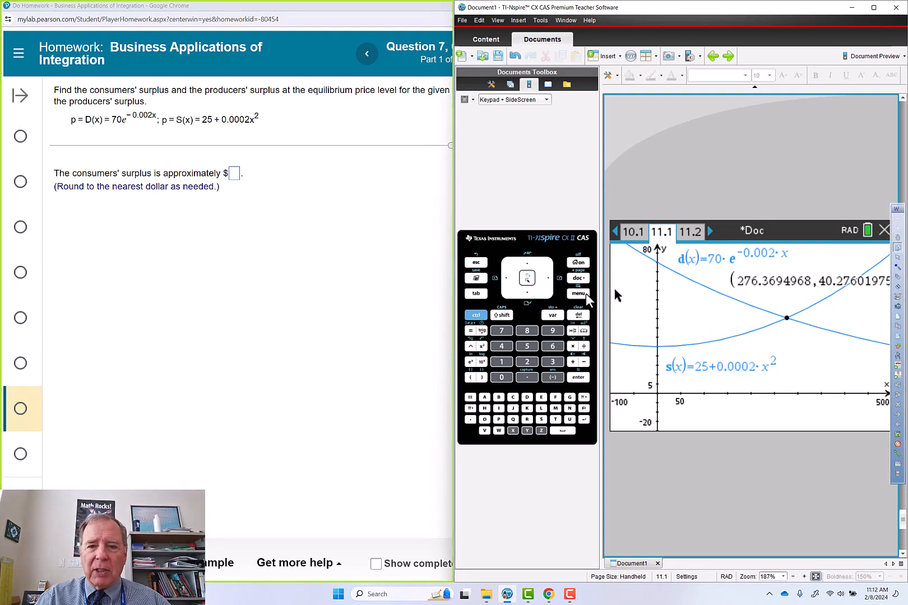
Change the graph's Display Digits setting to Float 3.
click(577, 293)
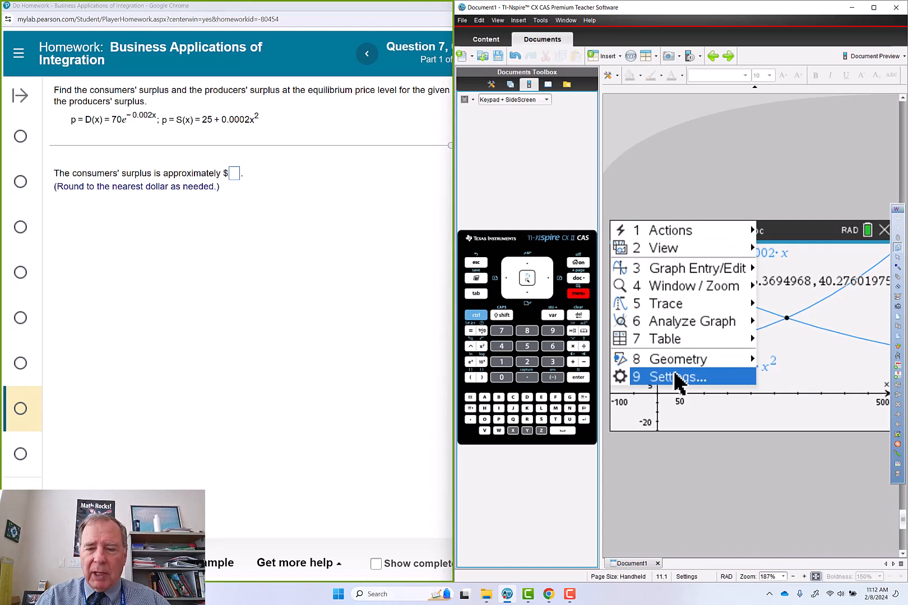
click(674, 377)
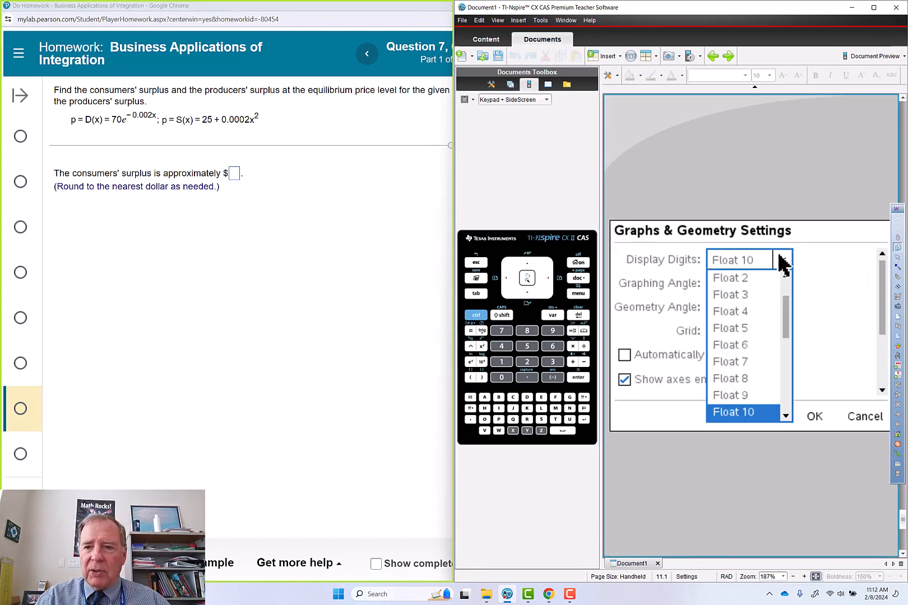
mouse_move(741, 305)
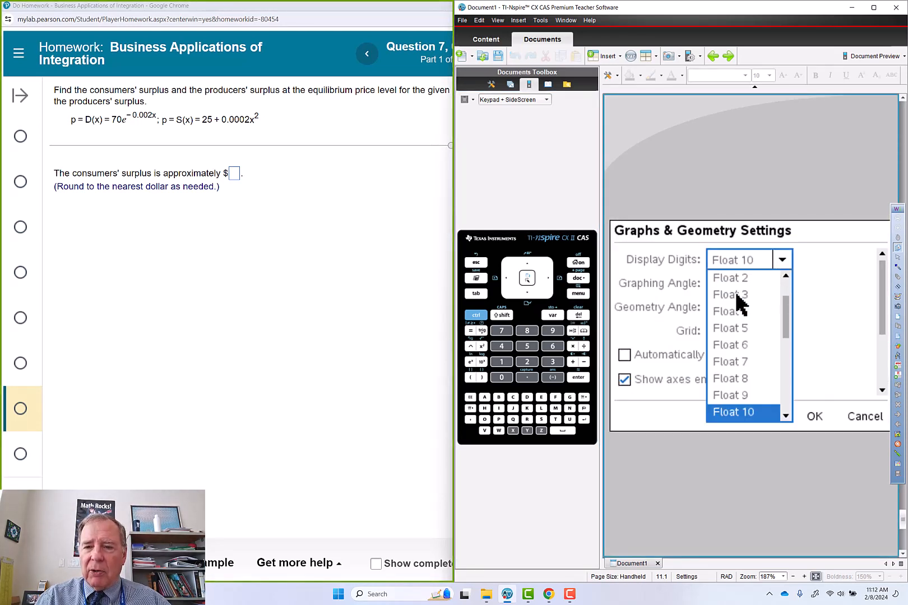
click(730, 294)
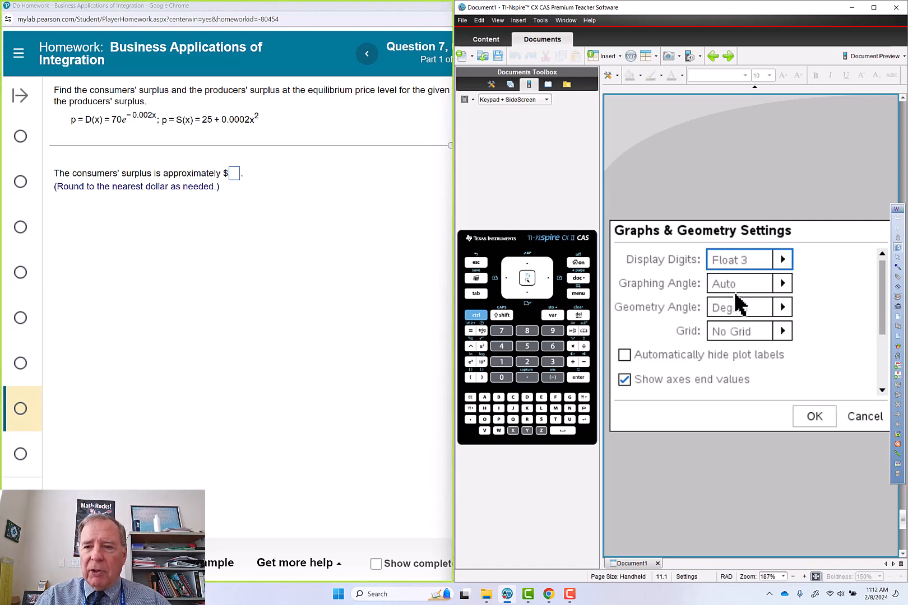
click(813, 415)
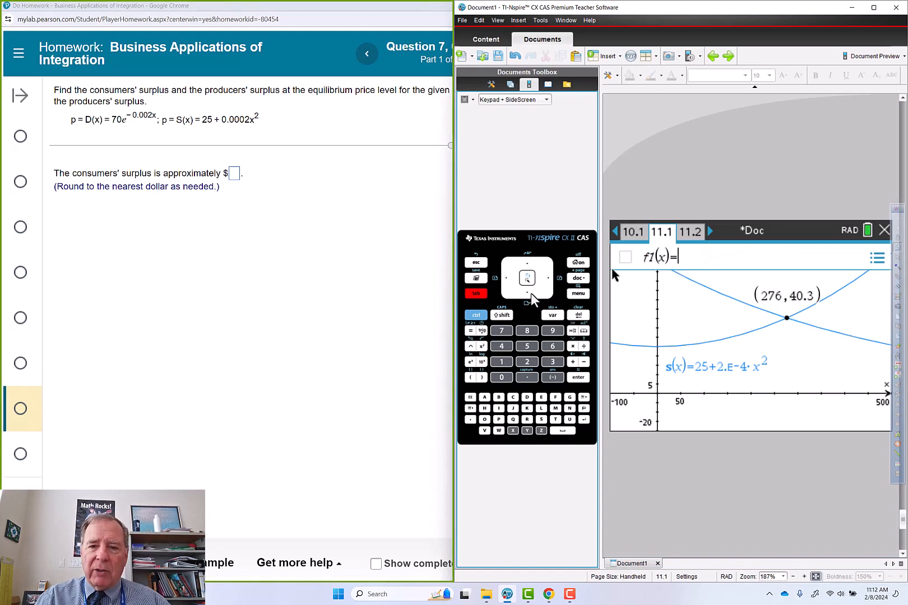
Graph the horizontal price line f2(x)=40.
click(526, 279)
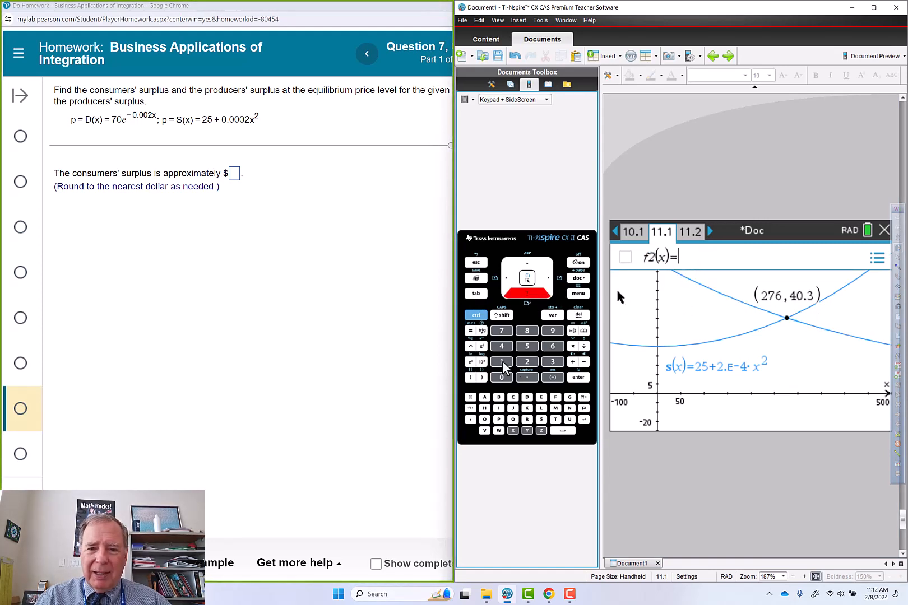
text(0)
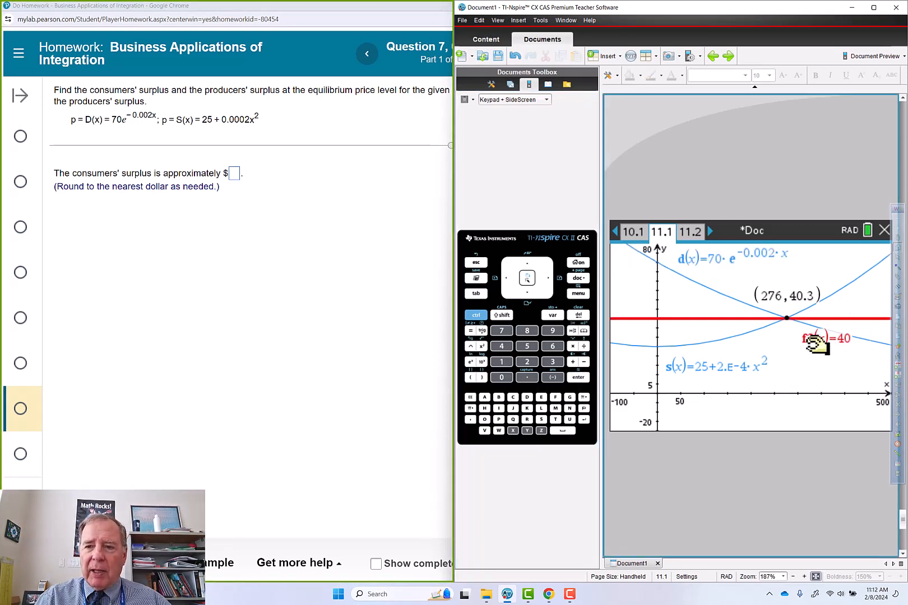
mouse_move(786, 317)
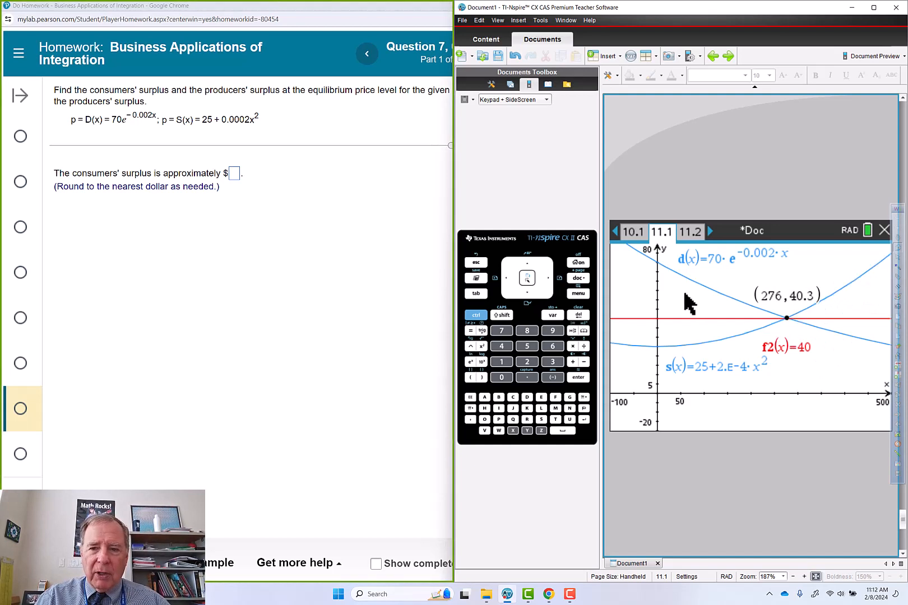
mouse_move(733, 298)
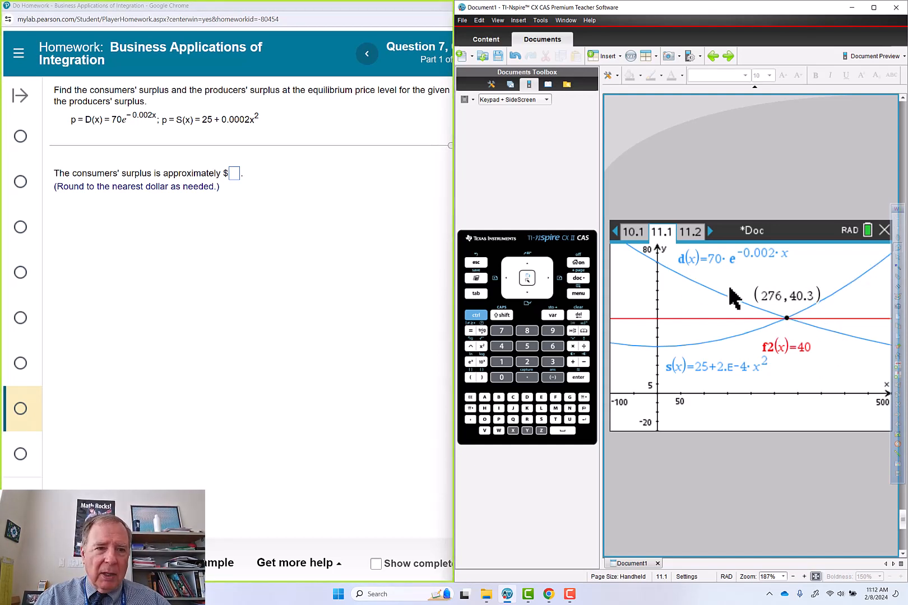
mouse_move(675, 310)
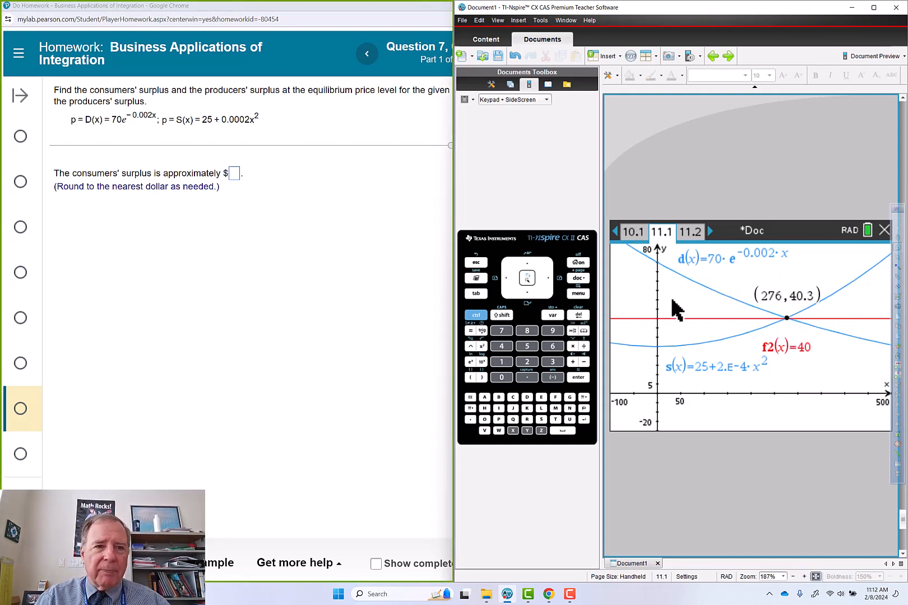
mouse_move(634, 304)
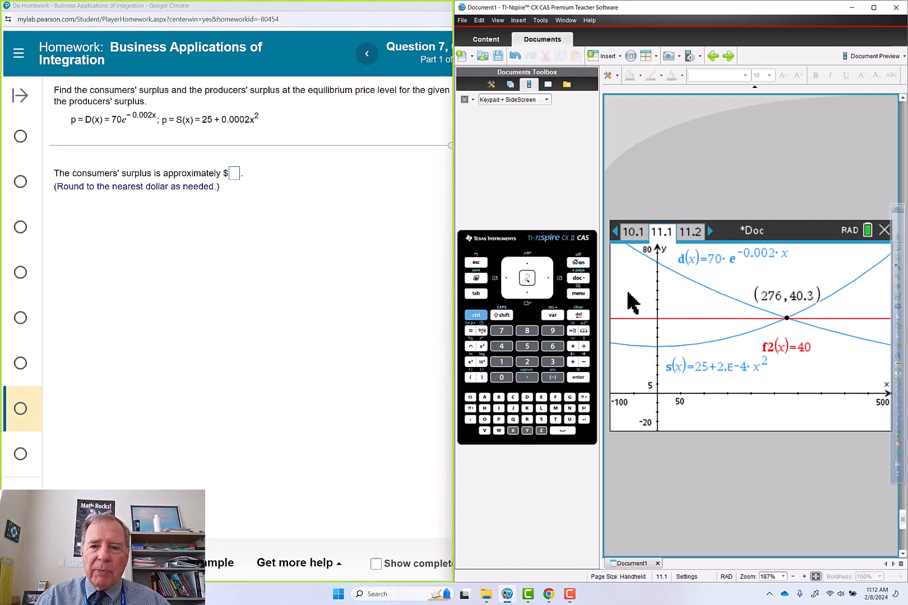
Start Bounded Area between d(x) and f2(x), setting the lower bound at the y-axis.
click(527, 331)
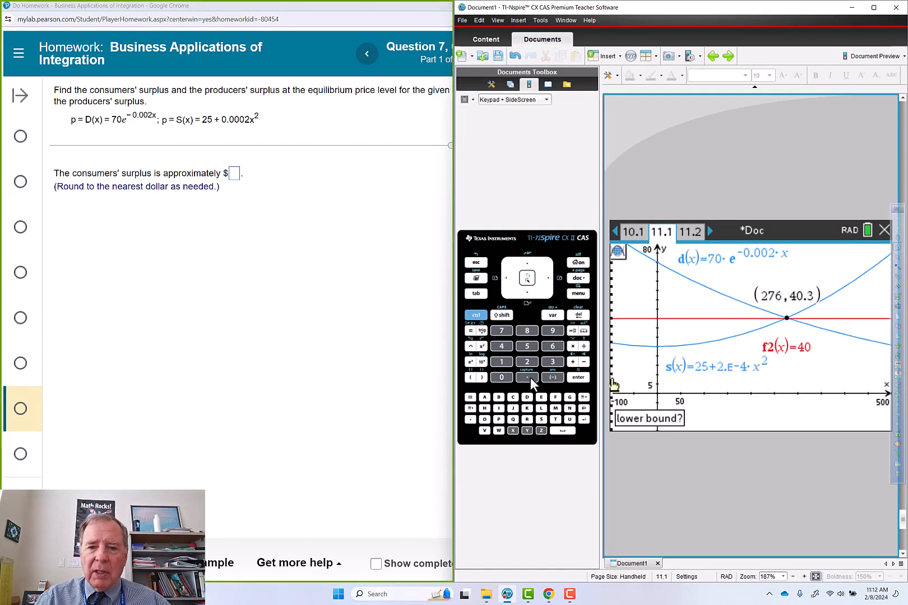
click(577, 377)
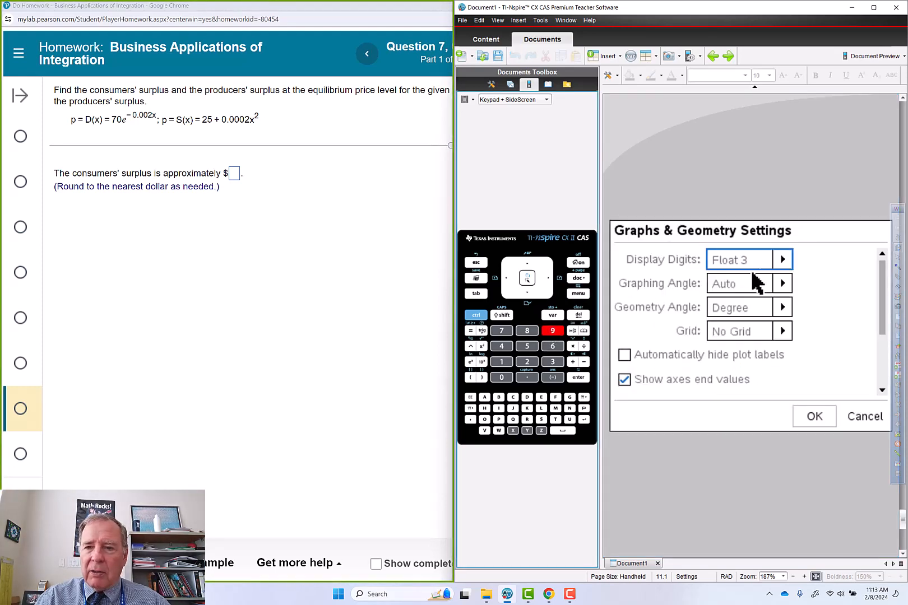
Change Display Digits to Float 5.
click(782, 258)
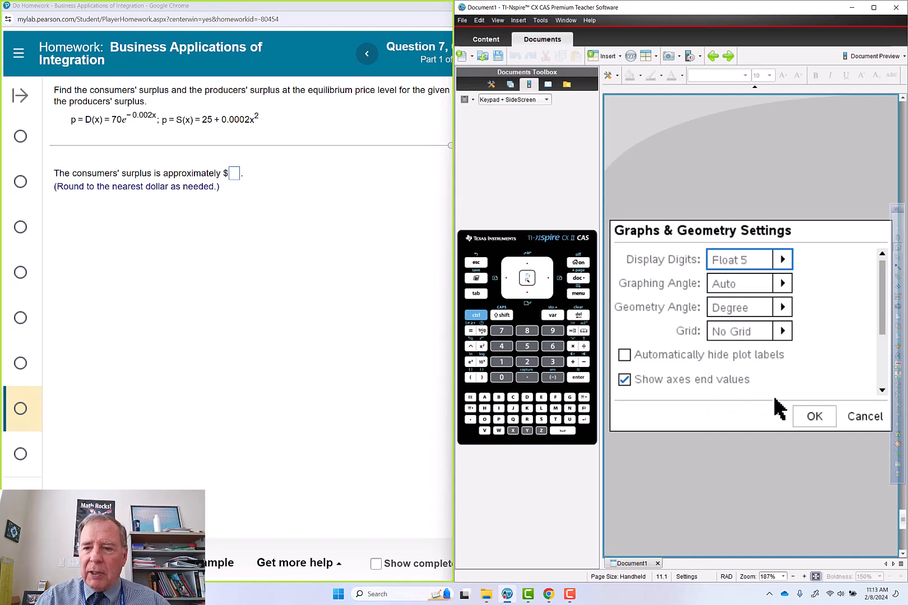
click(814, 415)
text(3807)
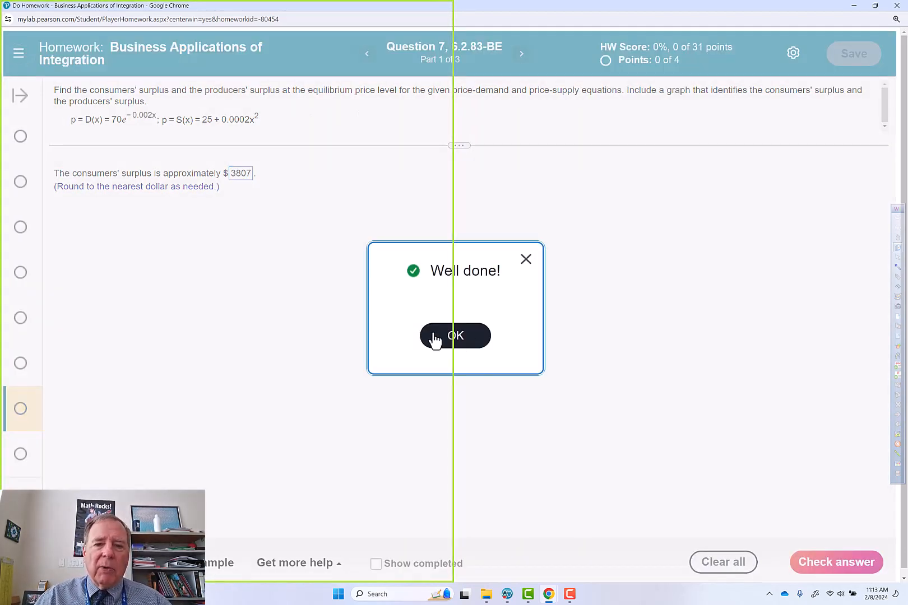
Dismiss MyLab's Well done message and switch back to TI-Nspire.
click(455, 335)
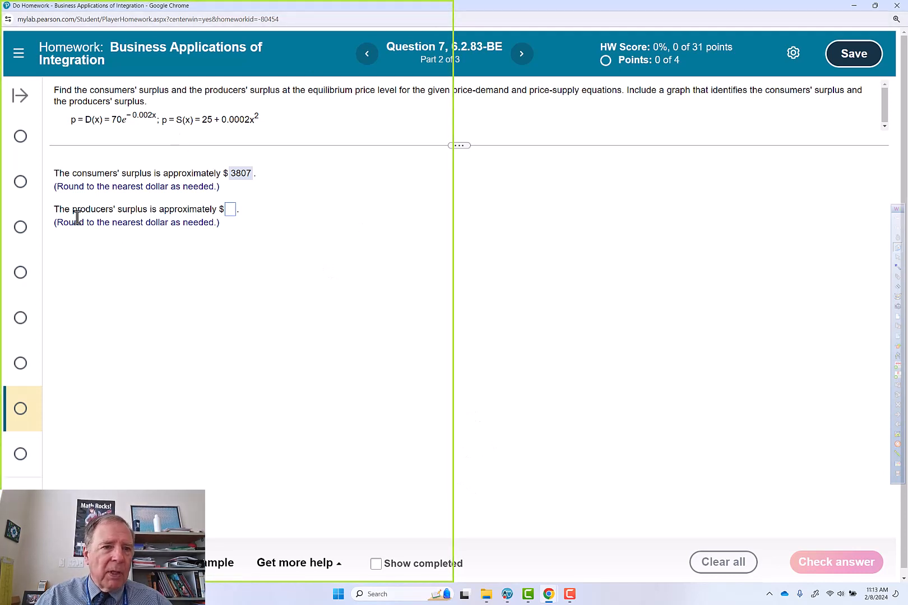
click(229, 209)
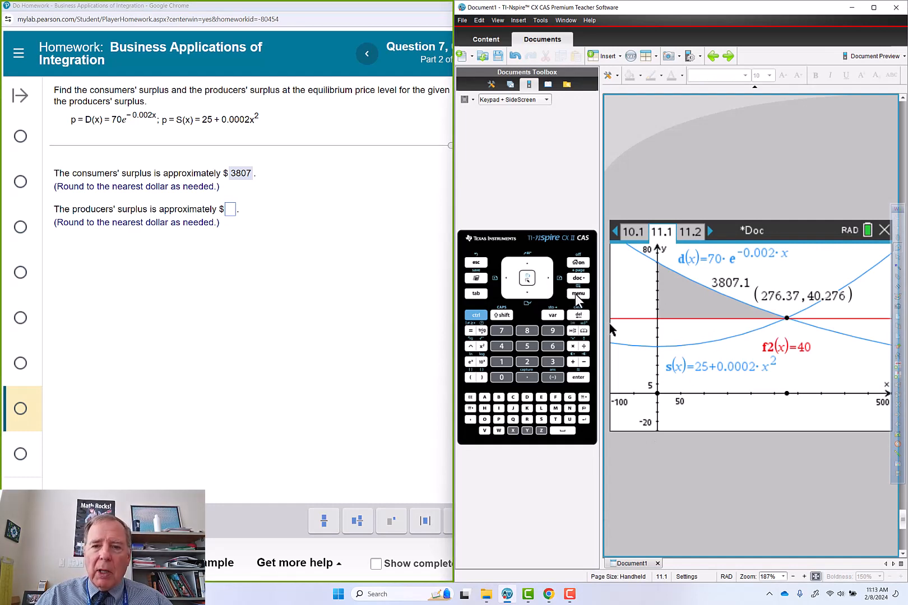
Start Bounded Area between f2(x) and s(x), setting the lower bound at the y-axis.
click(526, 330)
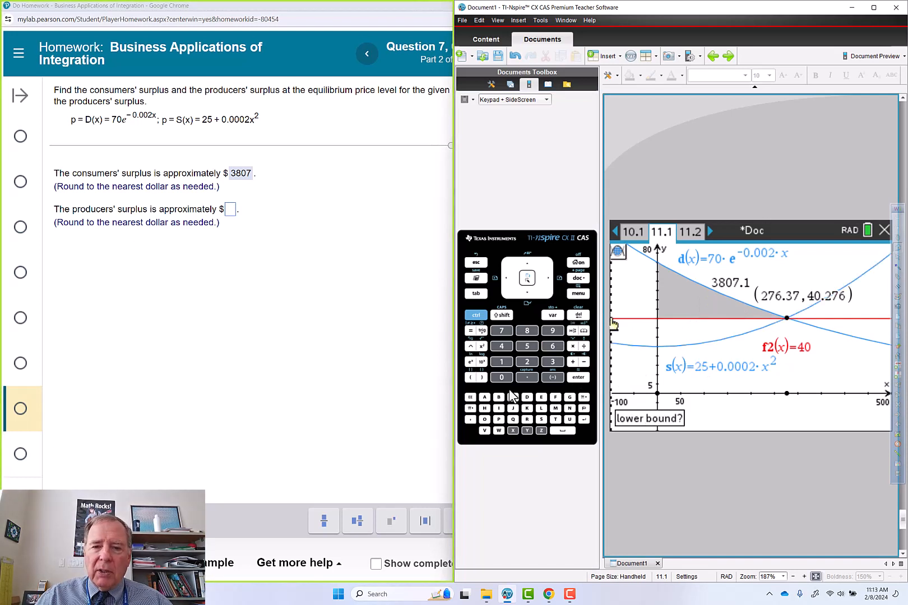
click(526, 362)
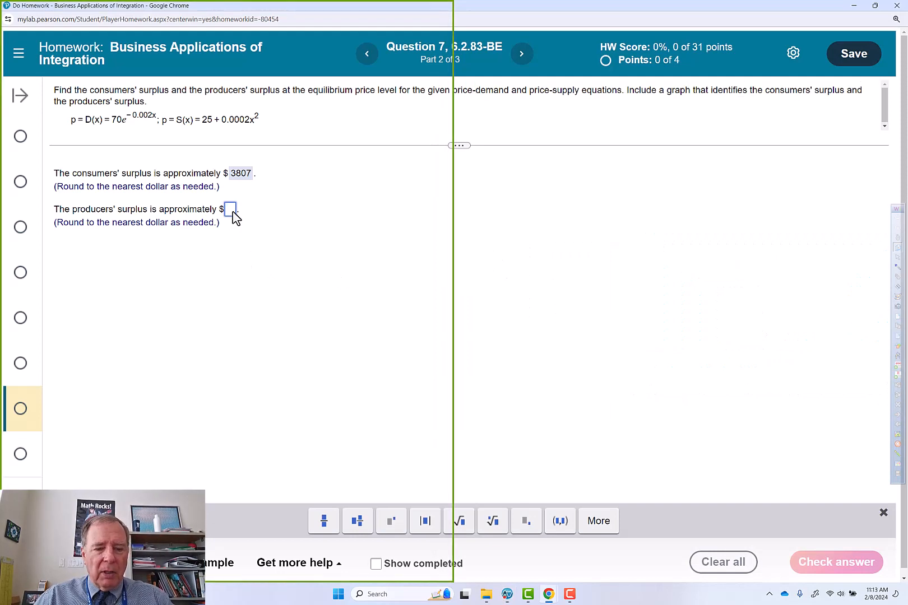
Submit 2739 as the producers' surplus and dismiss the incorrect-answer feedback.
text(2739)
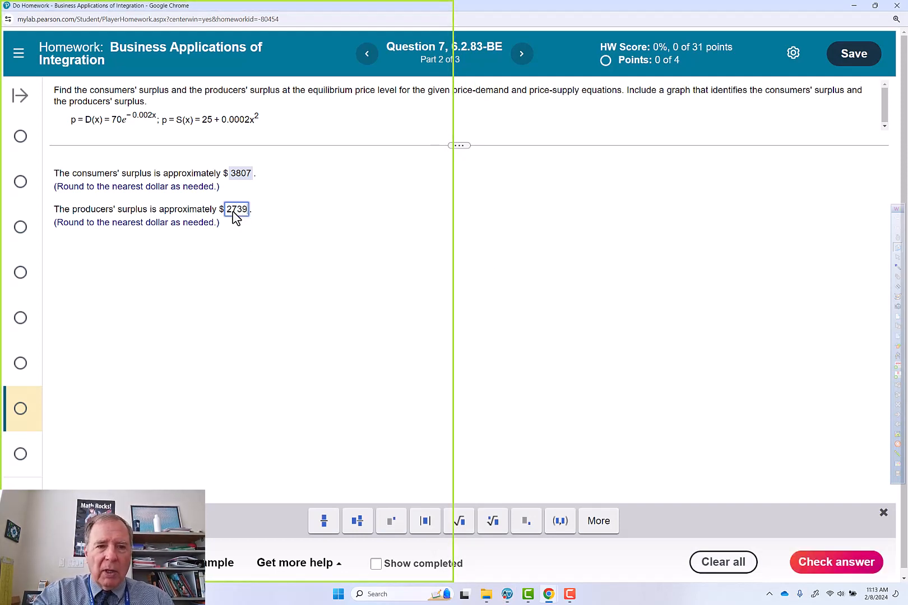
click(835, 562)
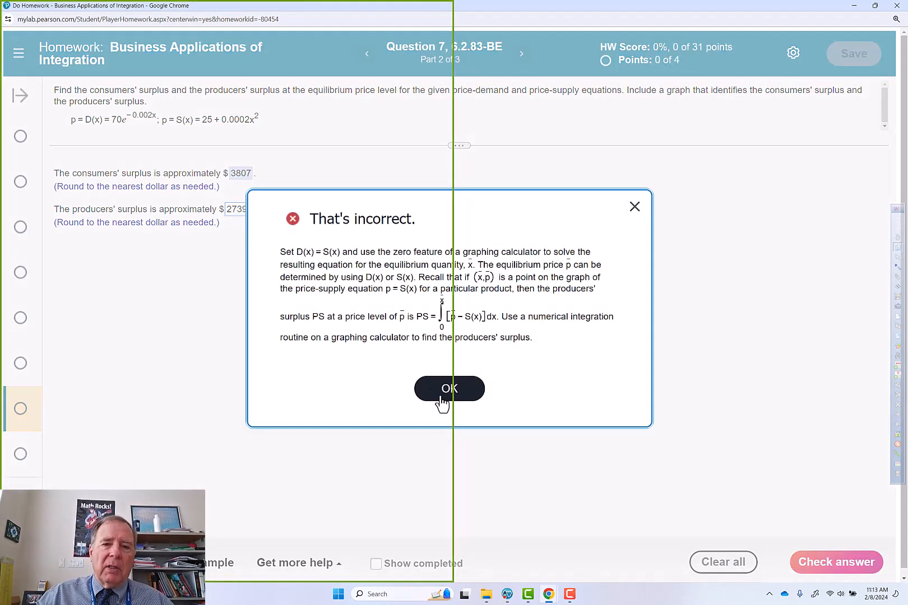
click(450, 388)
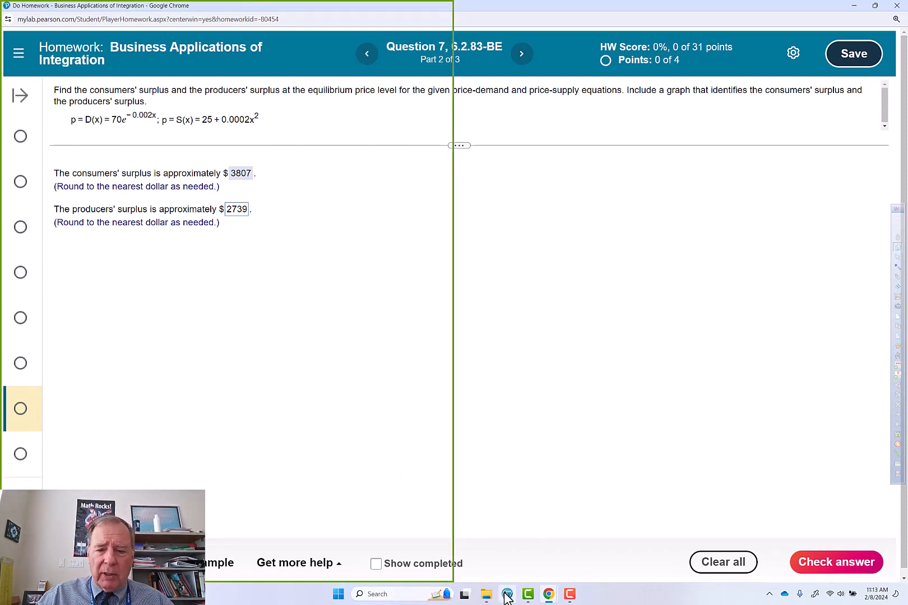
click(507, 593)
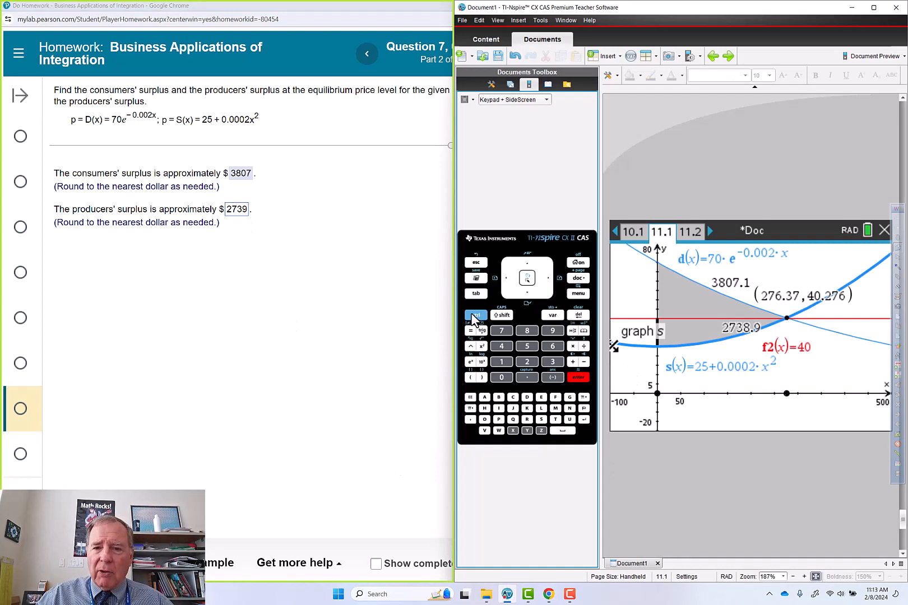
On page 11.2, insert a definite integral with limits 0 and 276.
click(475, 315)
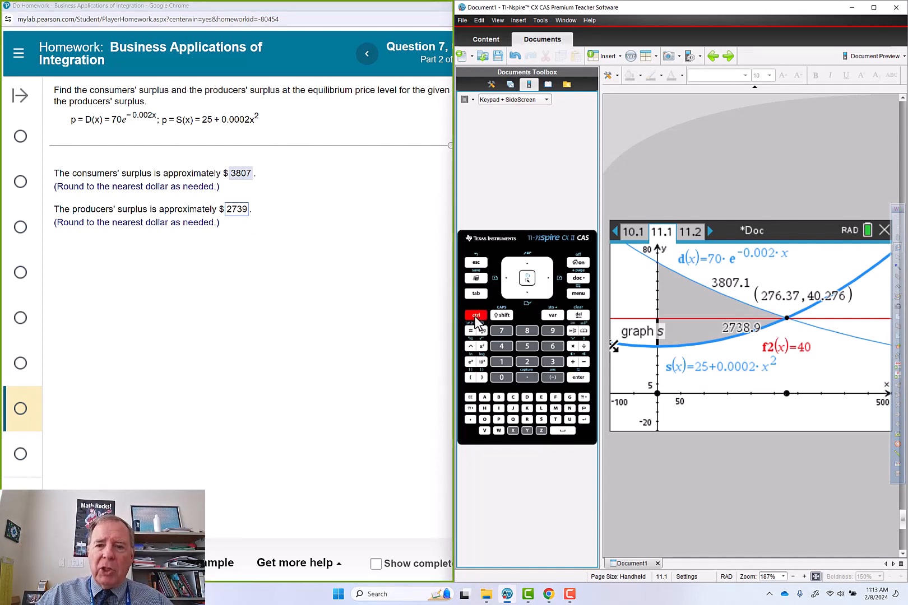
click(577, 278)
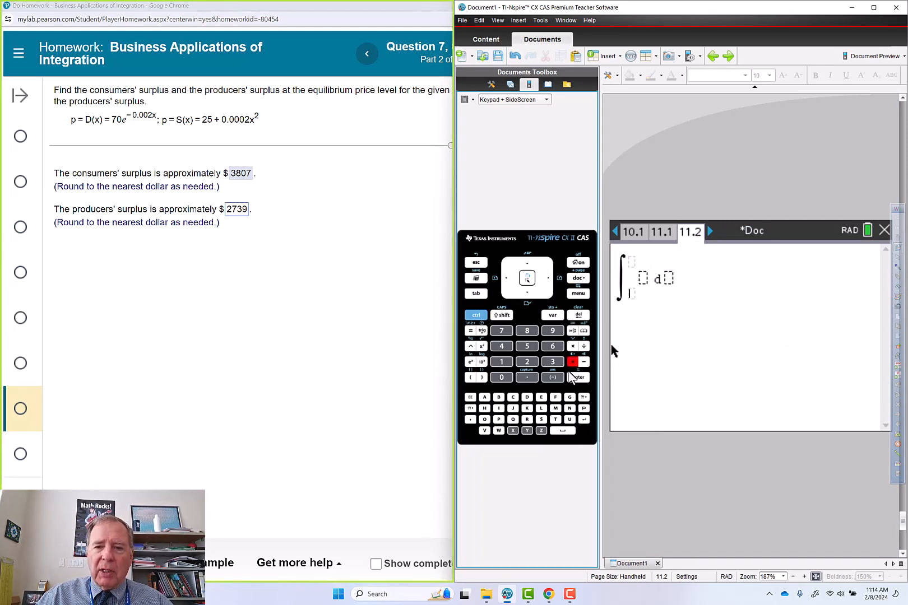
click(501, 378)
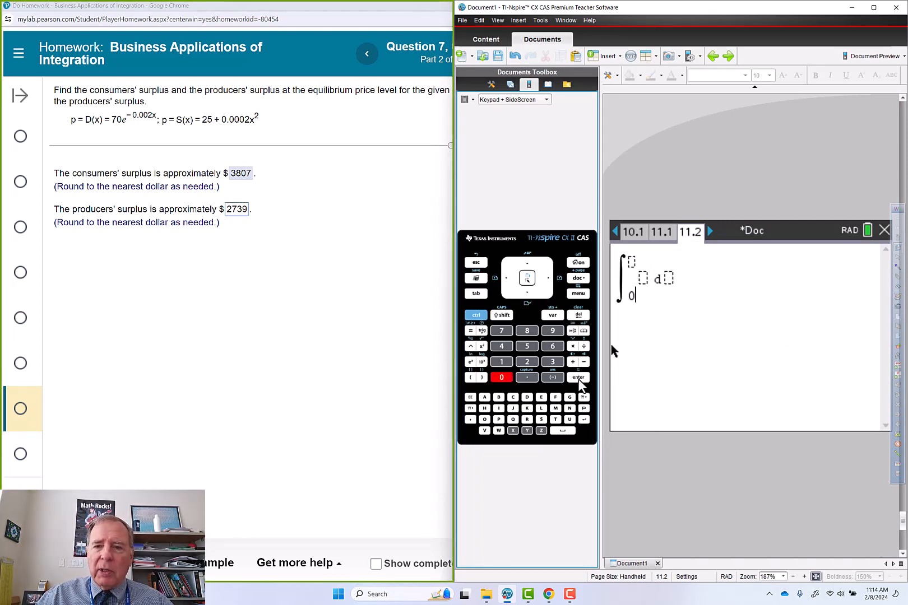
click(527, 361)
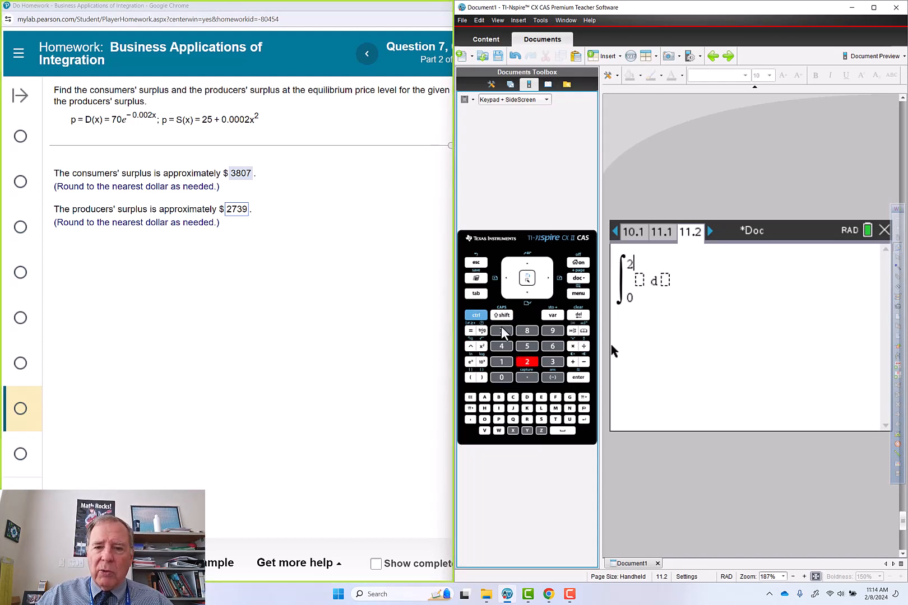
text(76)
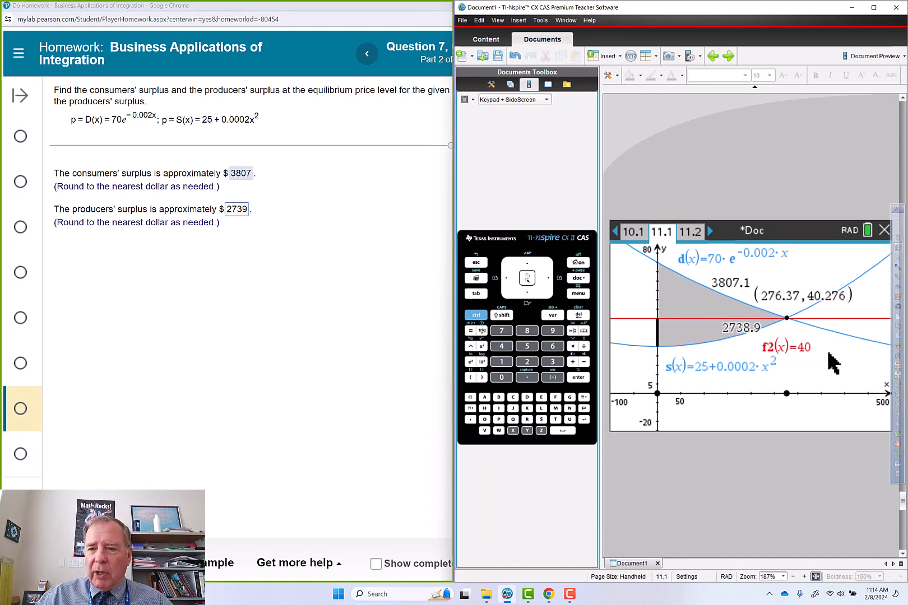
mouse_move(706, 399)
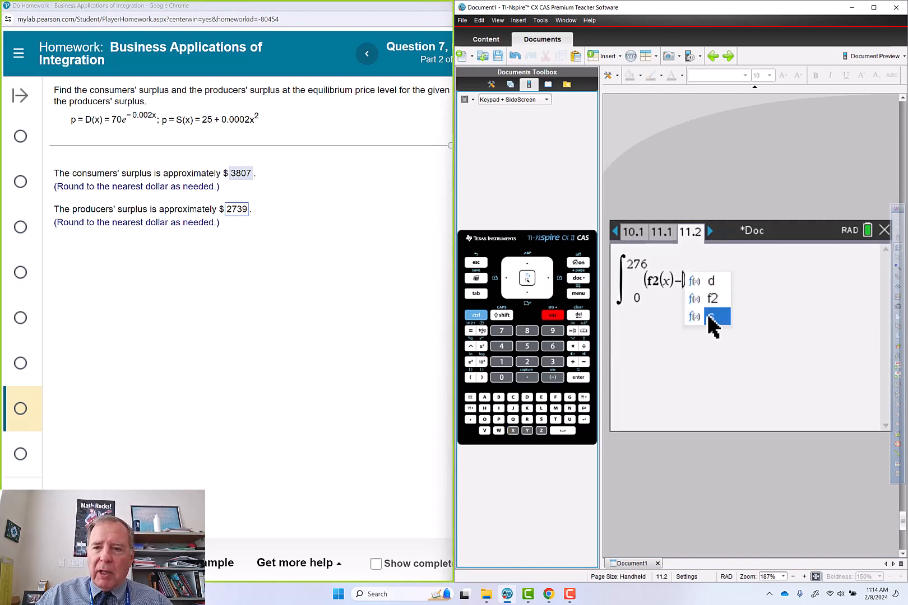
Enter integrand f2(x)−s(x) with dx to get 2738.362.
click(713, 316)
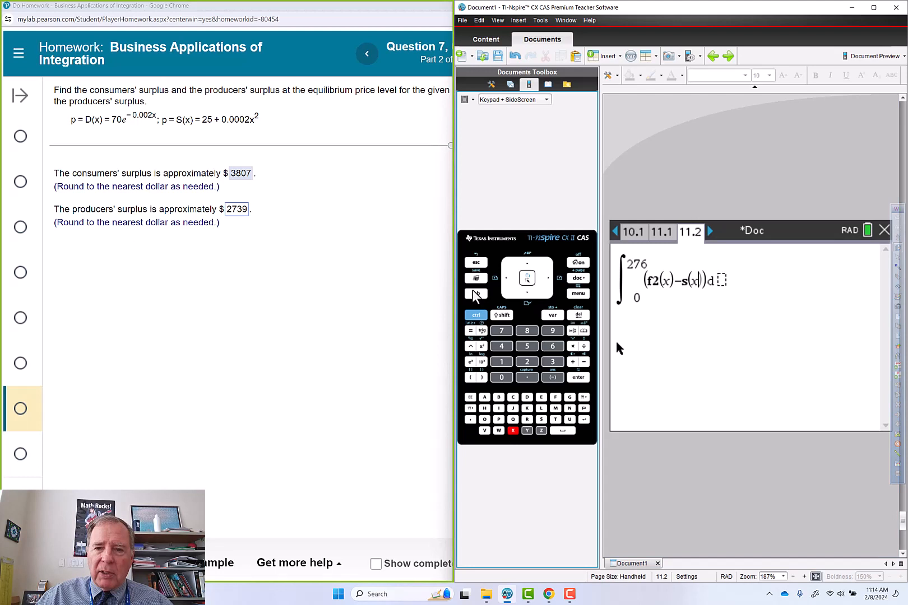
click(577, 377)
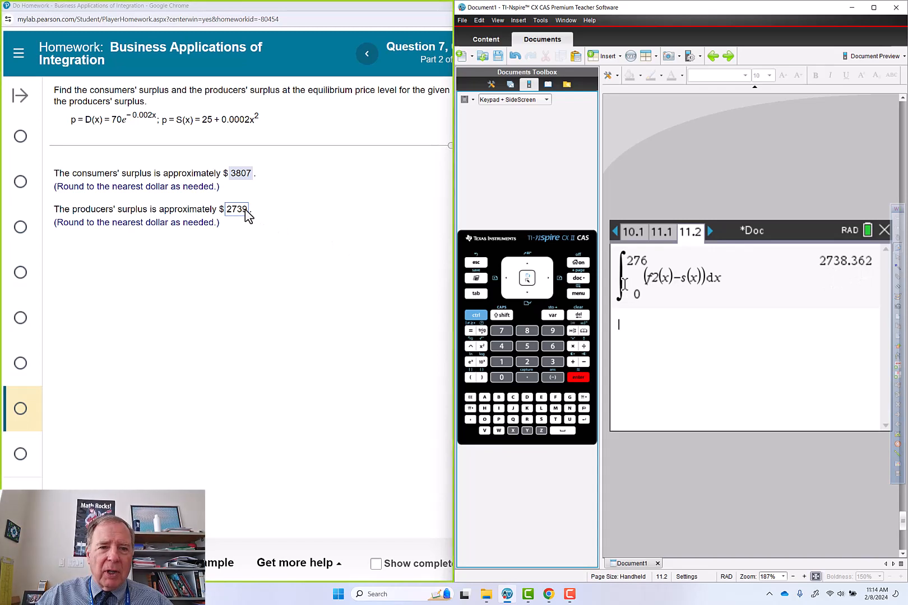
click(235, 209)
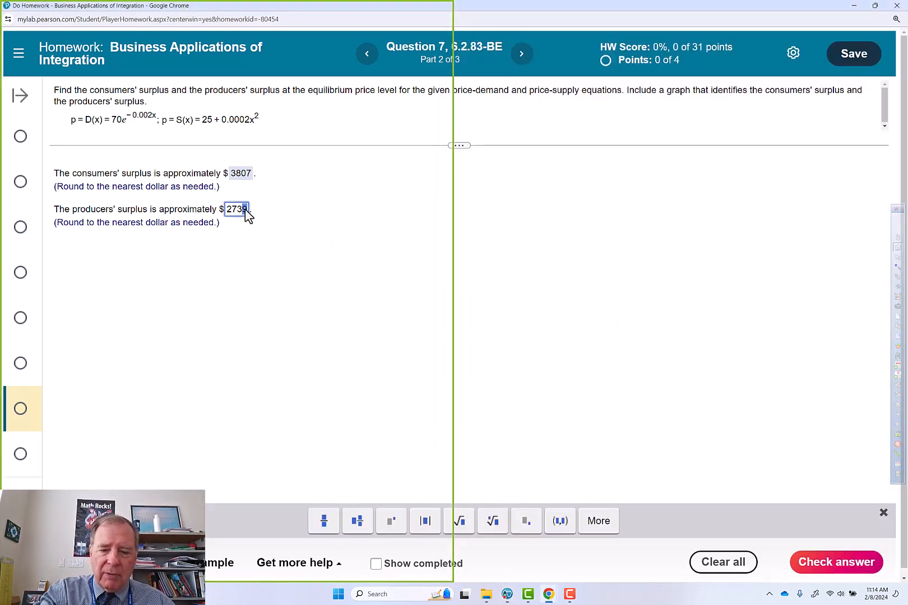
Check 2738 as the producers' surplus and dismiss the Good job dialog.
click(835, 562)
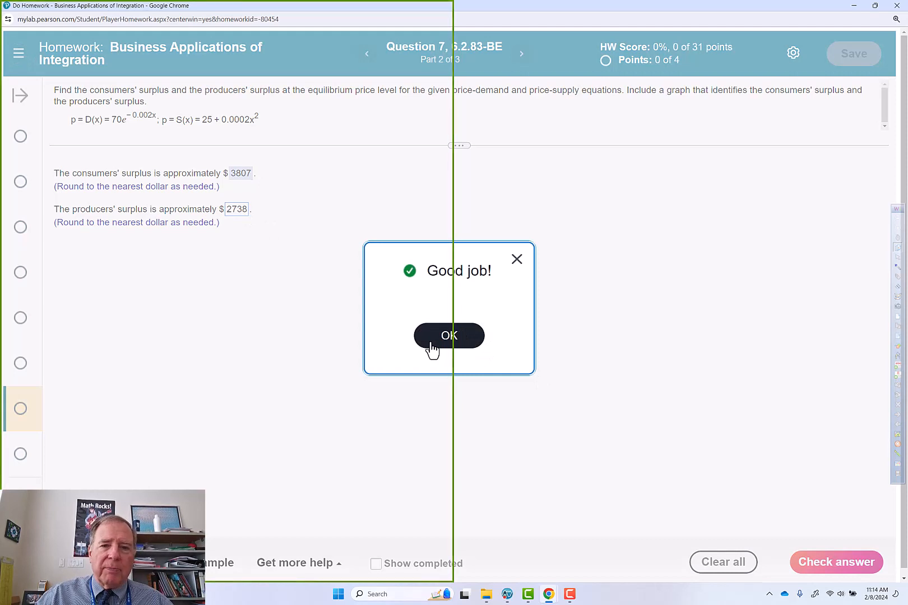
click(449, 335)
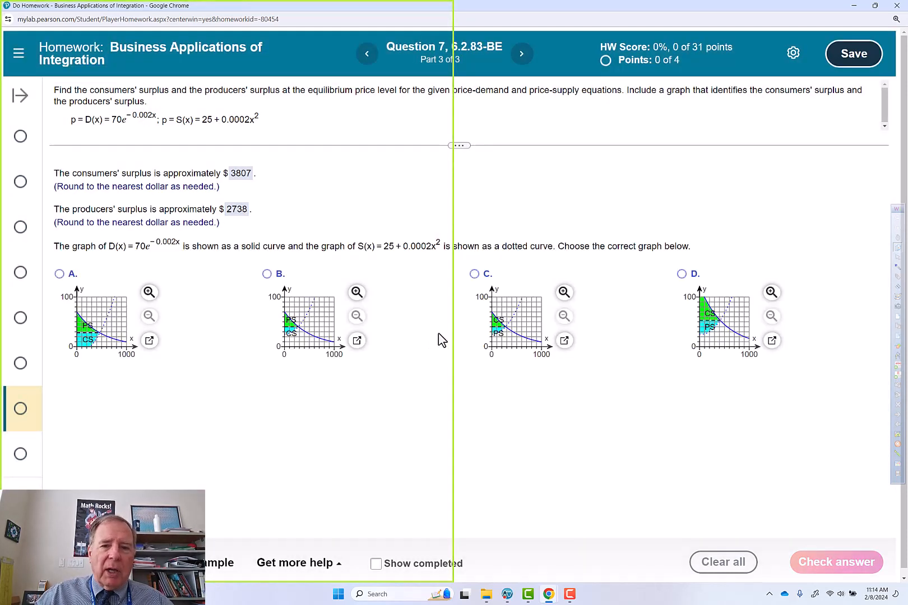
mouse_move(495, 372)
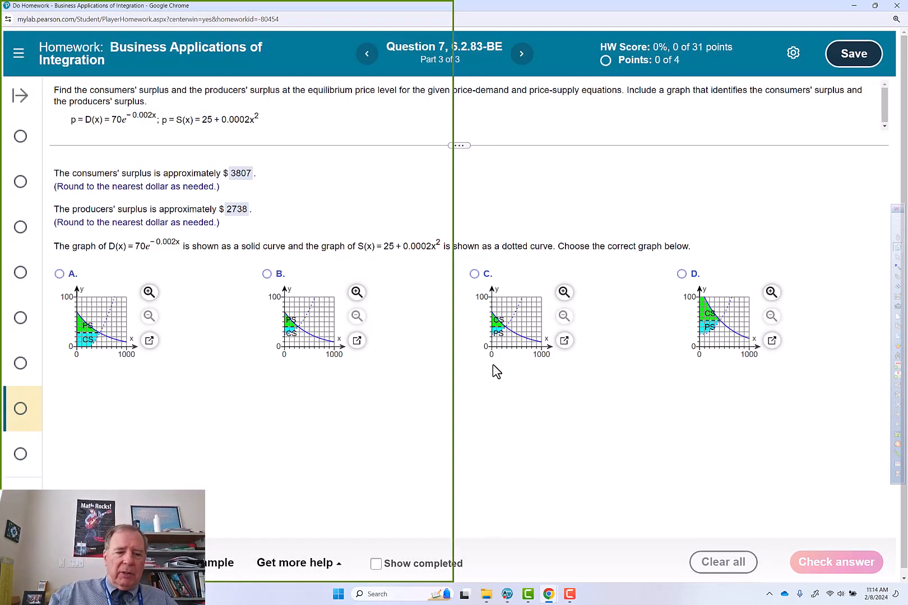
mouse_move(75, 337)
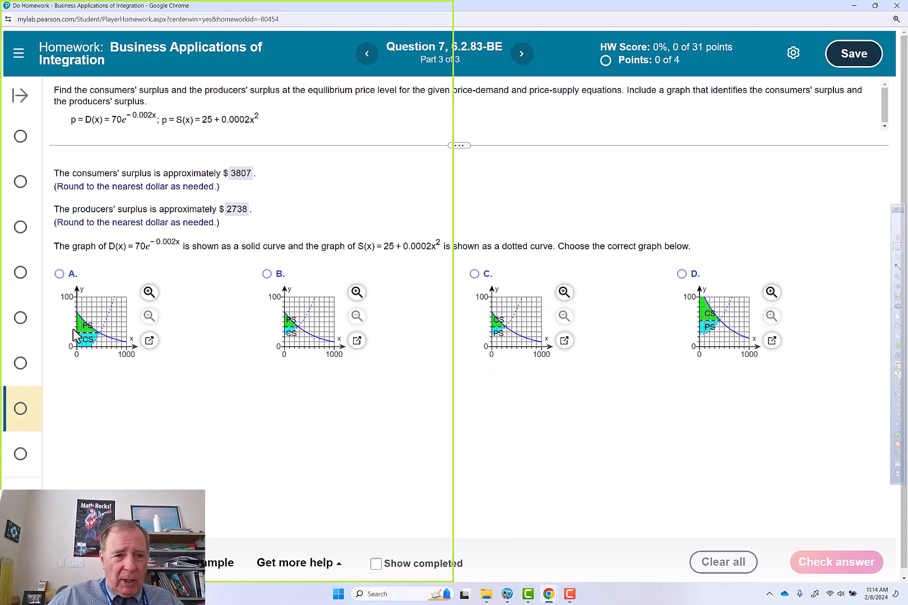
mouse_move(732, 324)
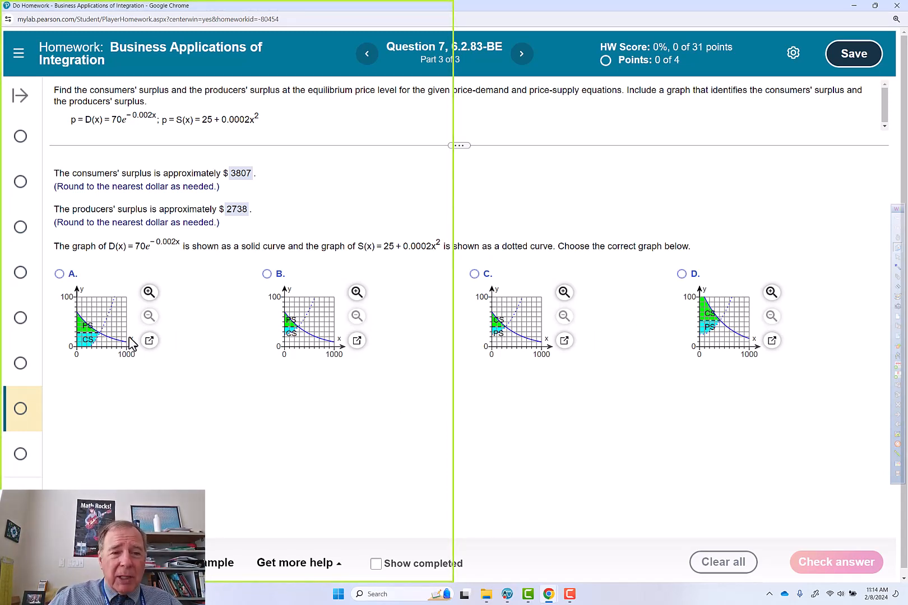
mouse_move(255, 357)
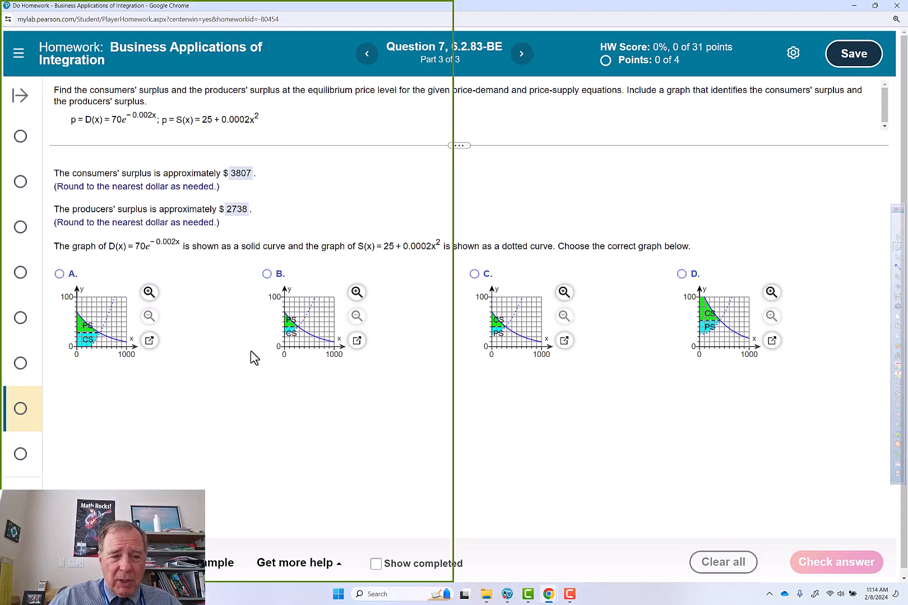
mouse_move(103, 353)
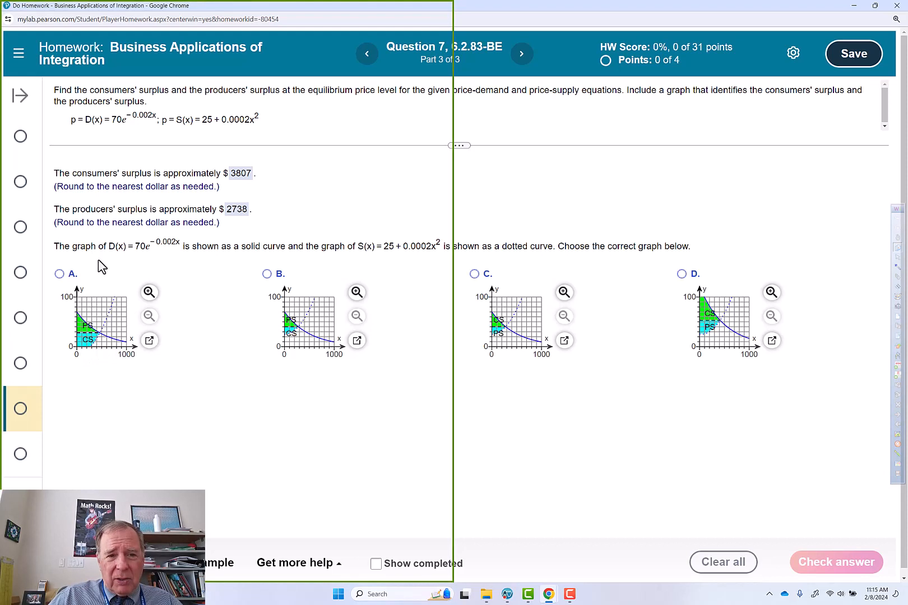
mouse_move(333, 343)
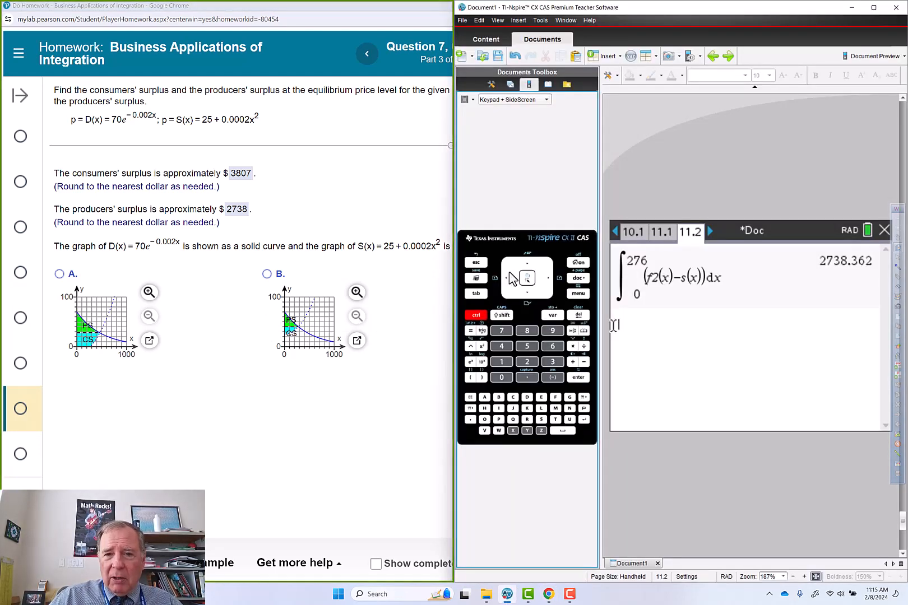
Set graph 11.1's window to x 0–1500 (scale 100) and y 0–100.
click(633, 231)
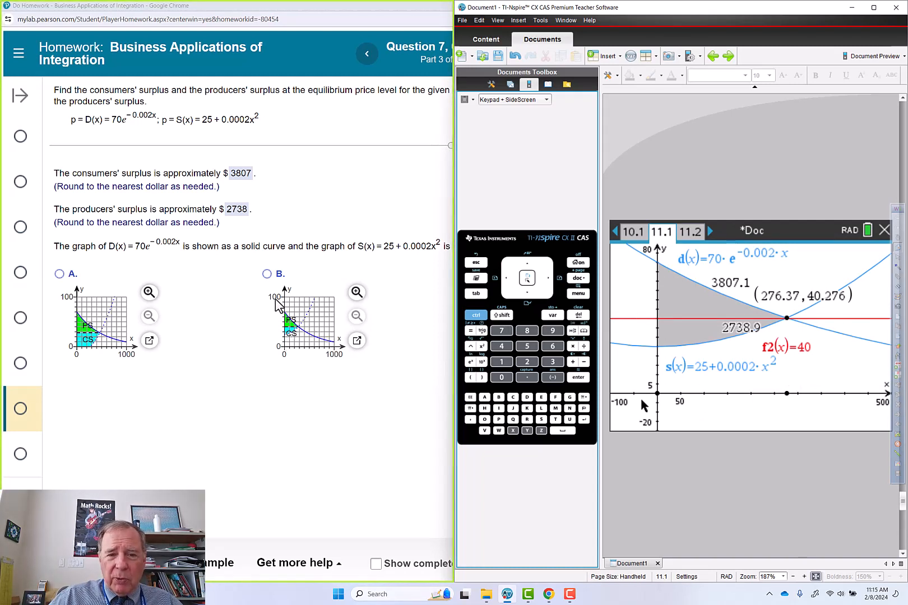
click(577, 294)
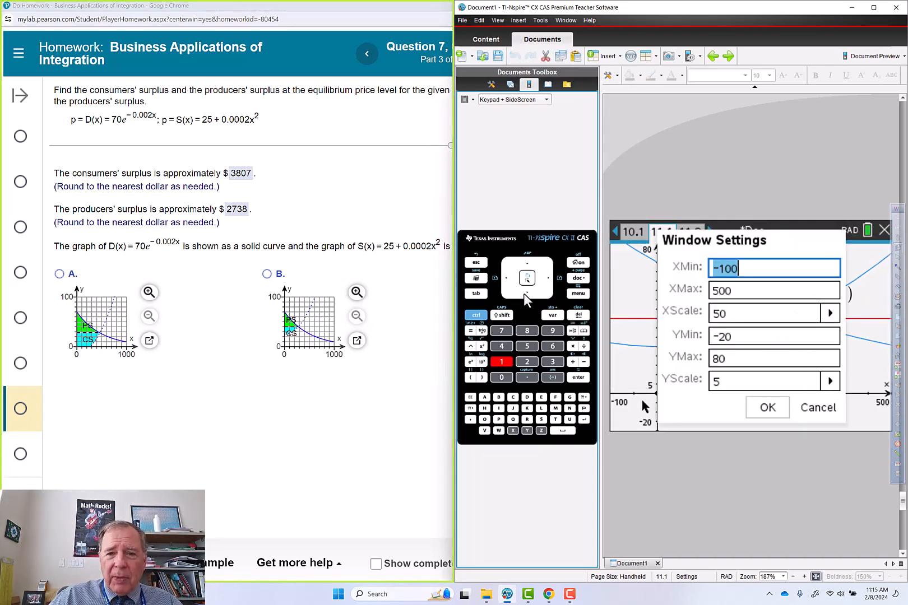
mouse_move(523, 351)
text(0)
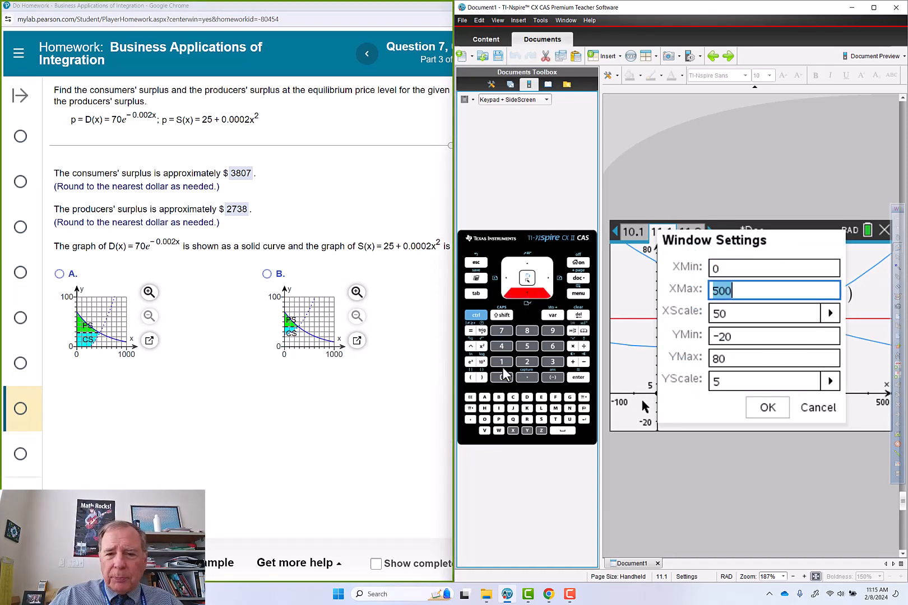
click(501, 377)
text(1500)
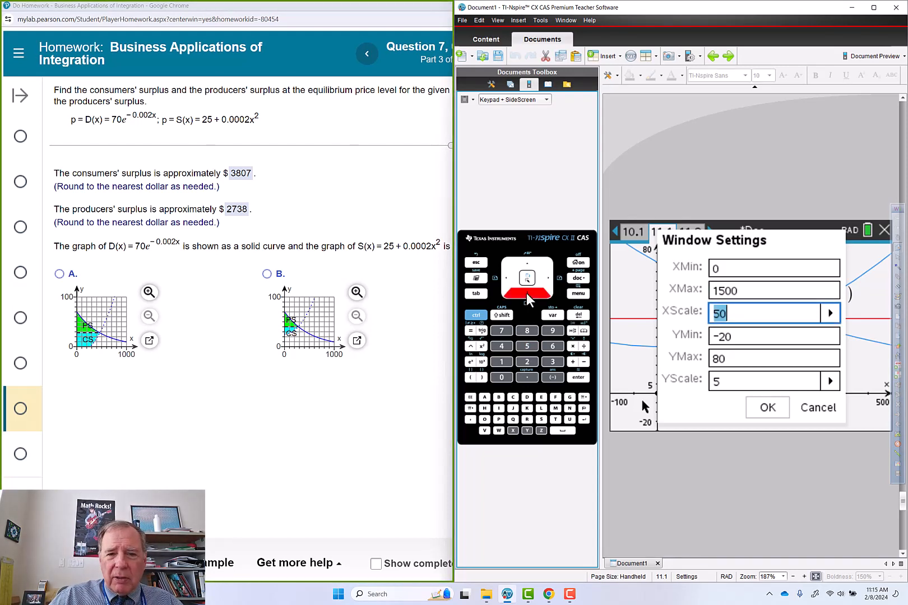
text(100)
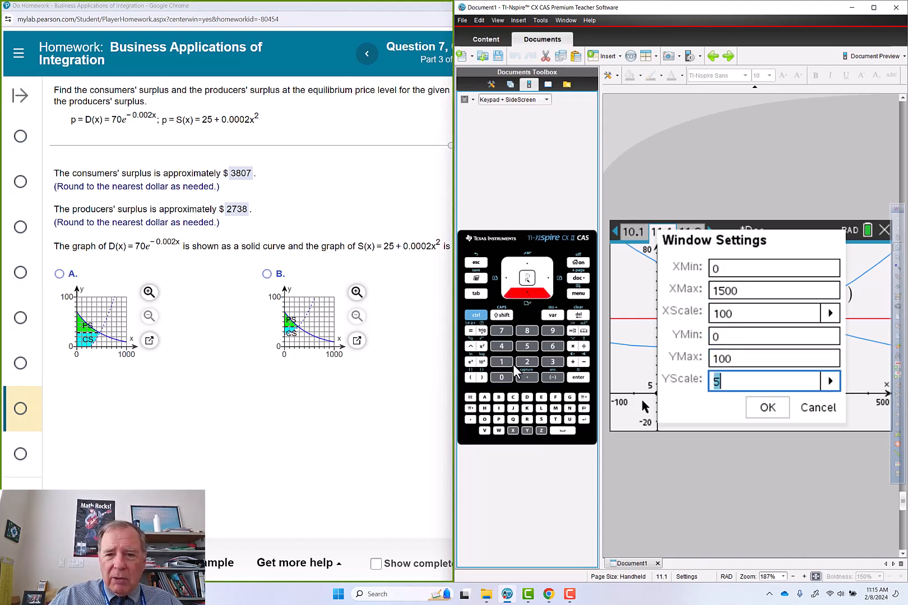
click(577, 377)
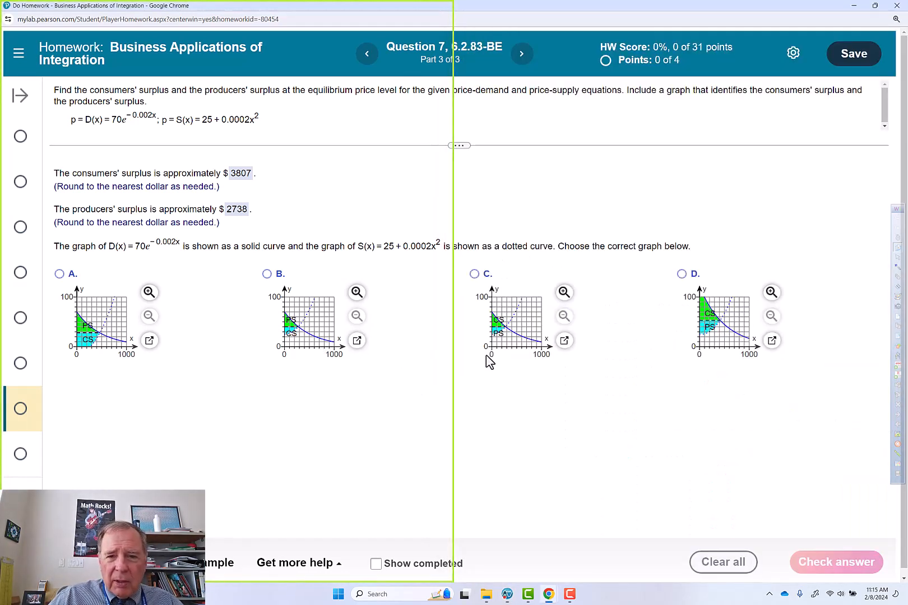
mouse_move(356, 365)
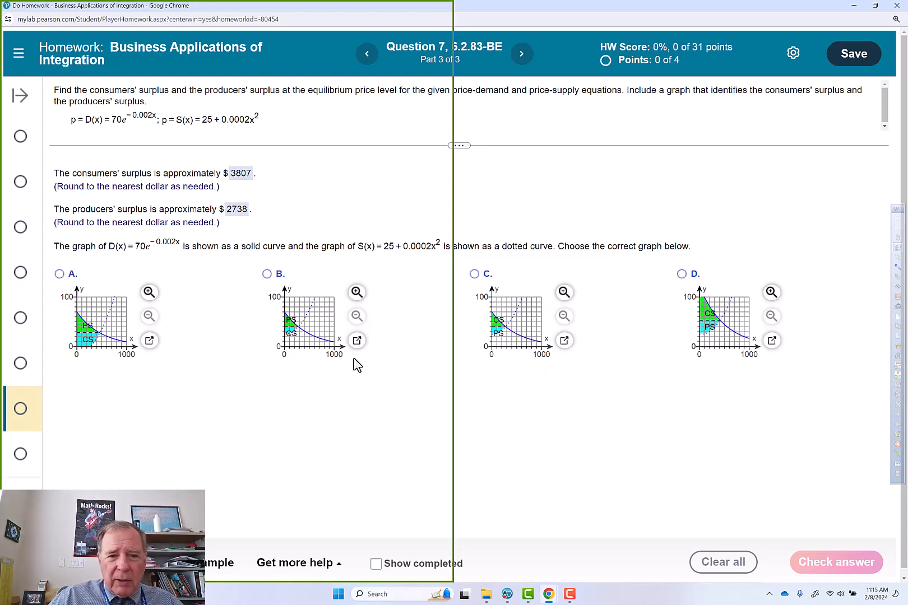
mouse_move(346, 382)
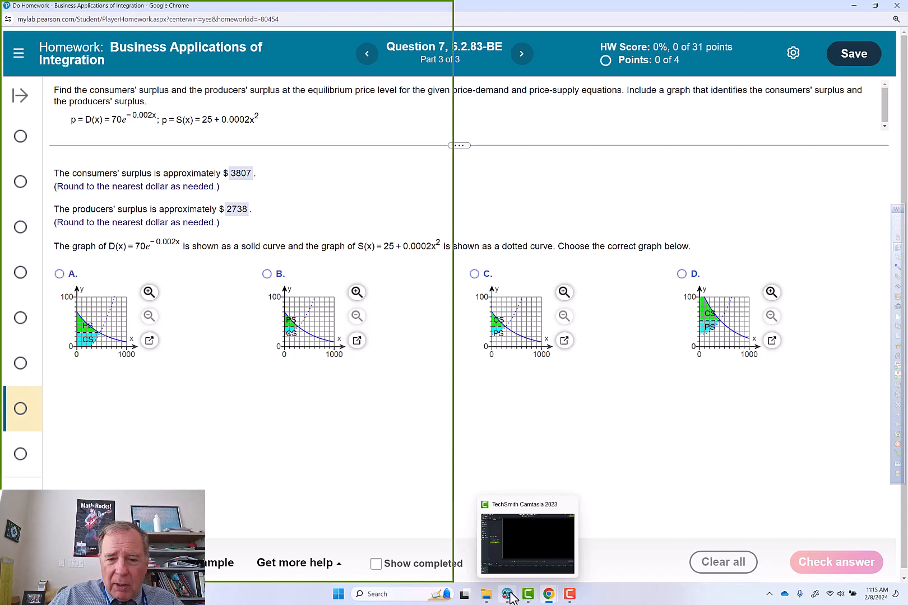
Check graph B, dismiss the incorrect message, then submit graph C as final.
click(508, 594)
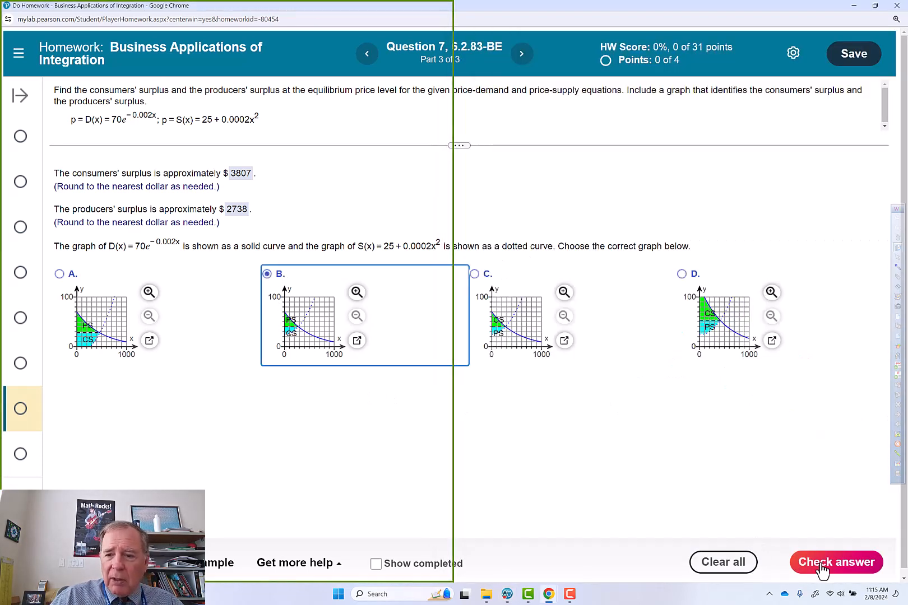
click(835, 562)
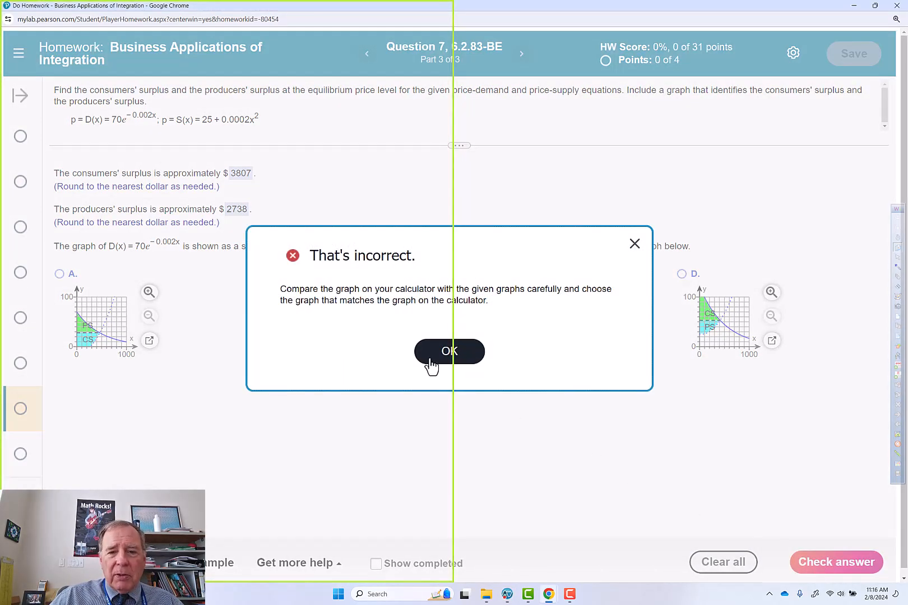
click(449, 351)
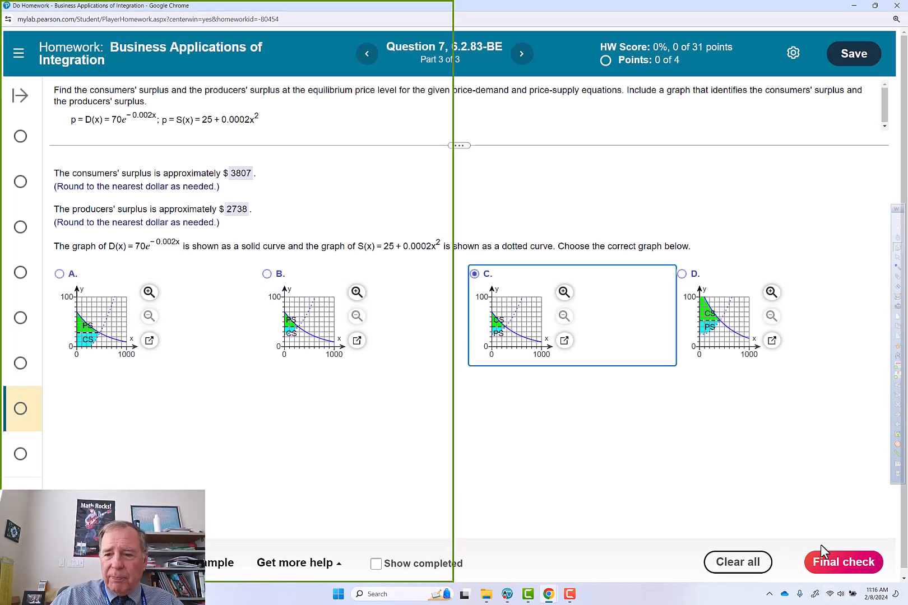
click(843, 561)
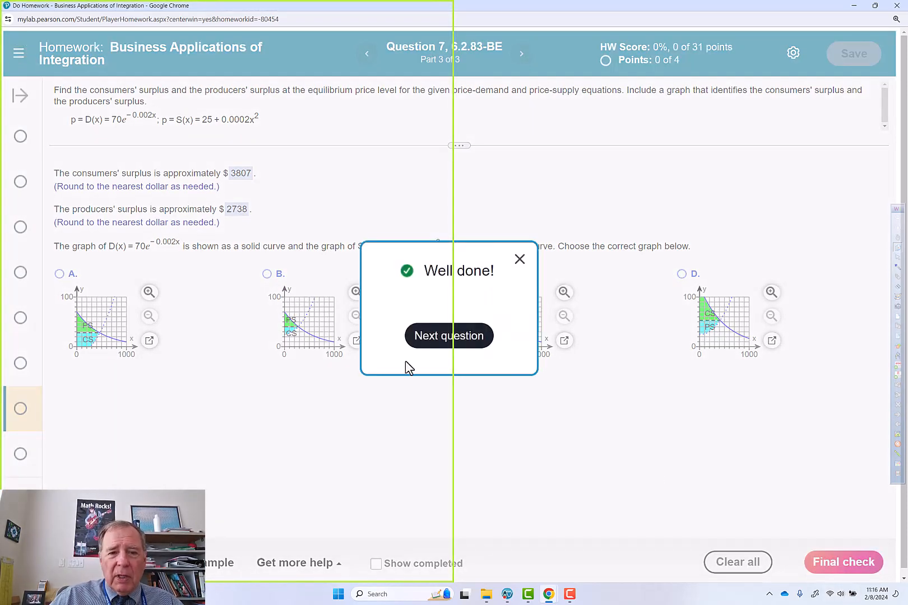
mouse_move(283, 531)
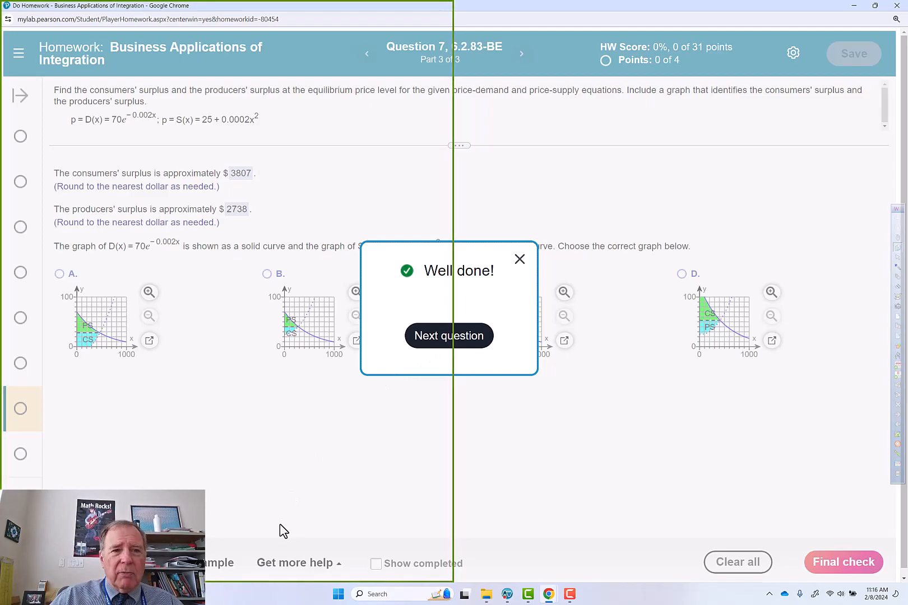